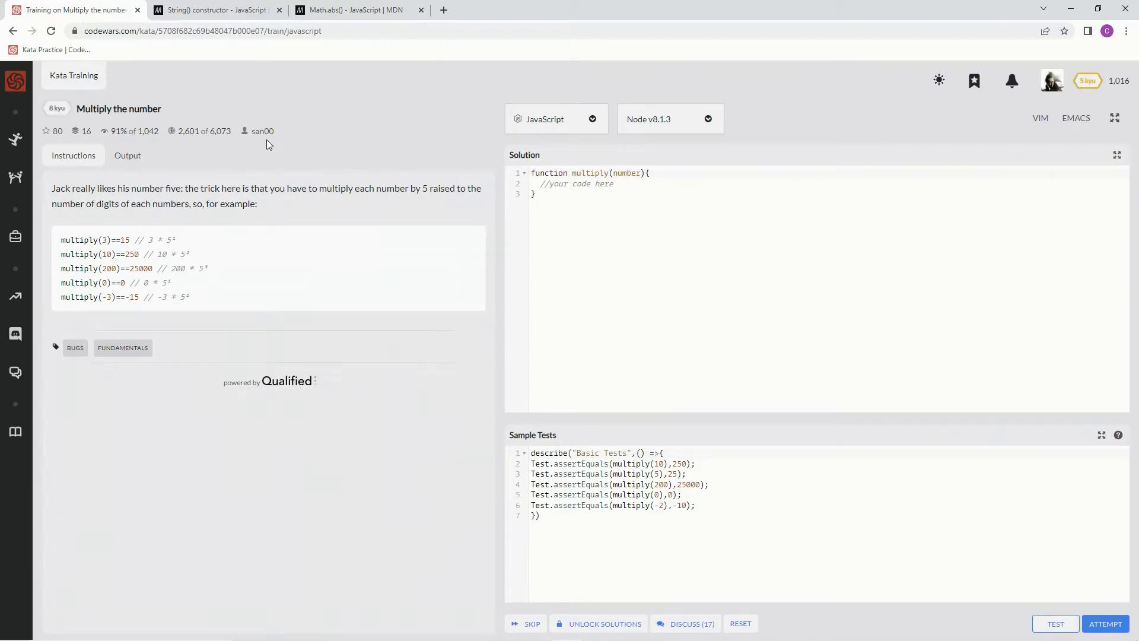
{"action": "mouse_move", "coordinate": [106, 144]}
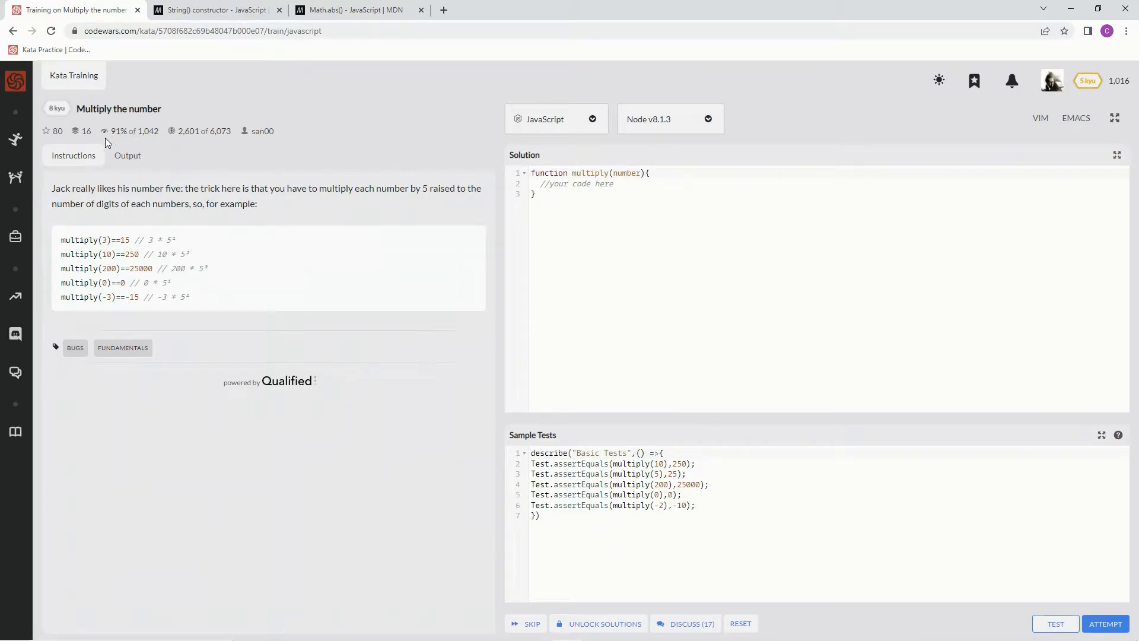
{"action": "mouse_move", "coordinate": [217, 161]}
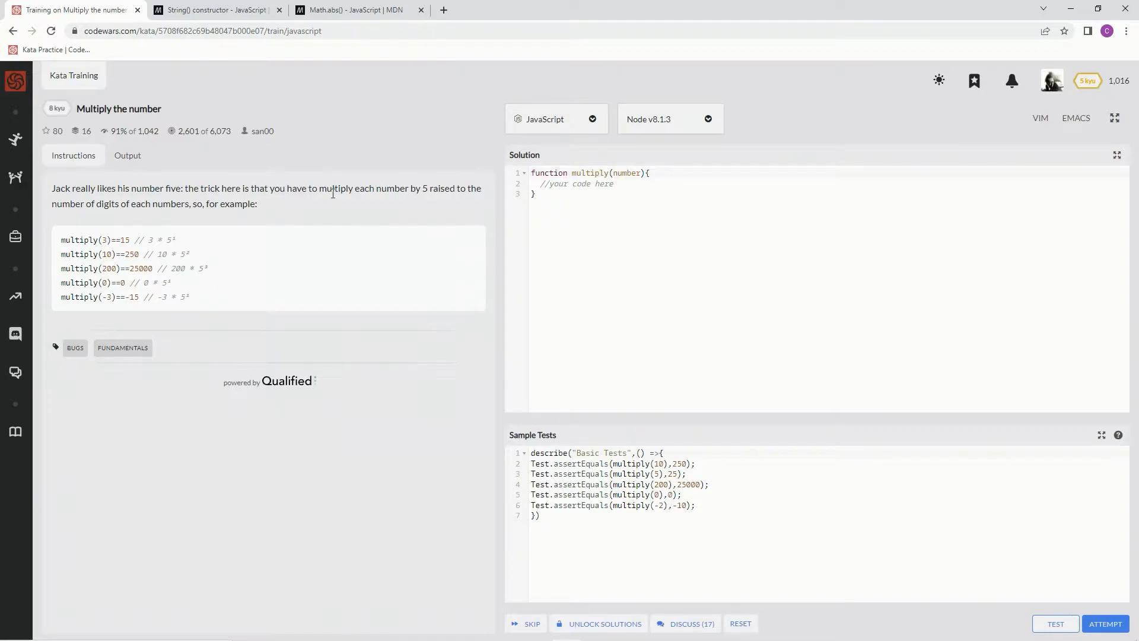
{"action": "mouse_move", "coordinate": [462, 191]}
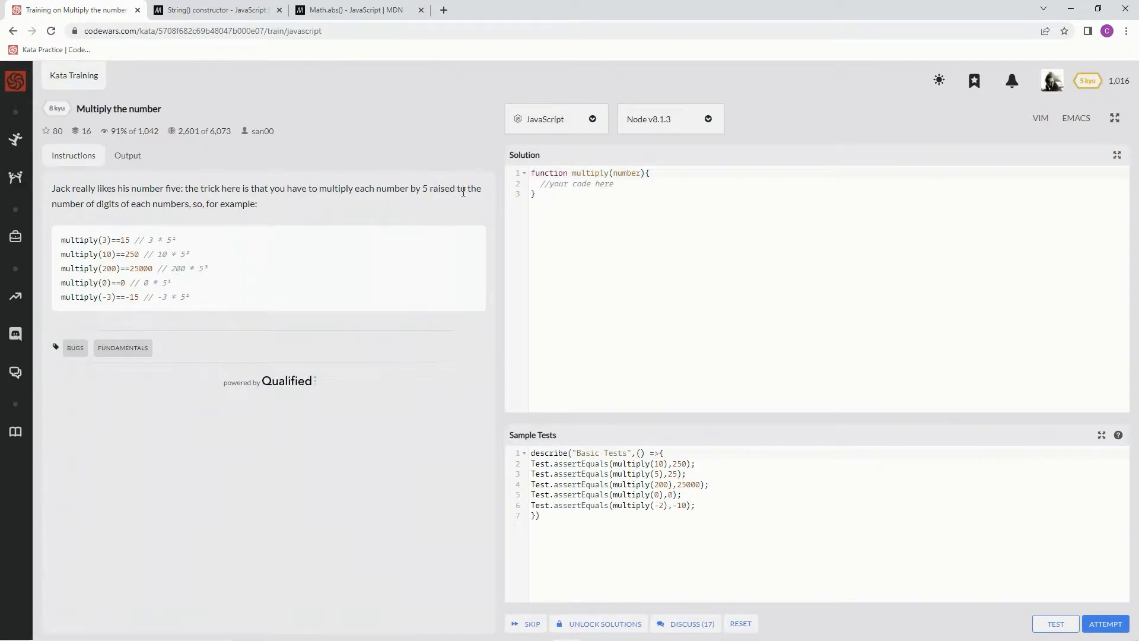
{"action": "mouse_move", "coordinate": [127, 218]}
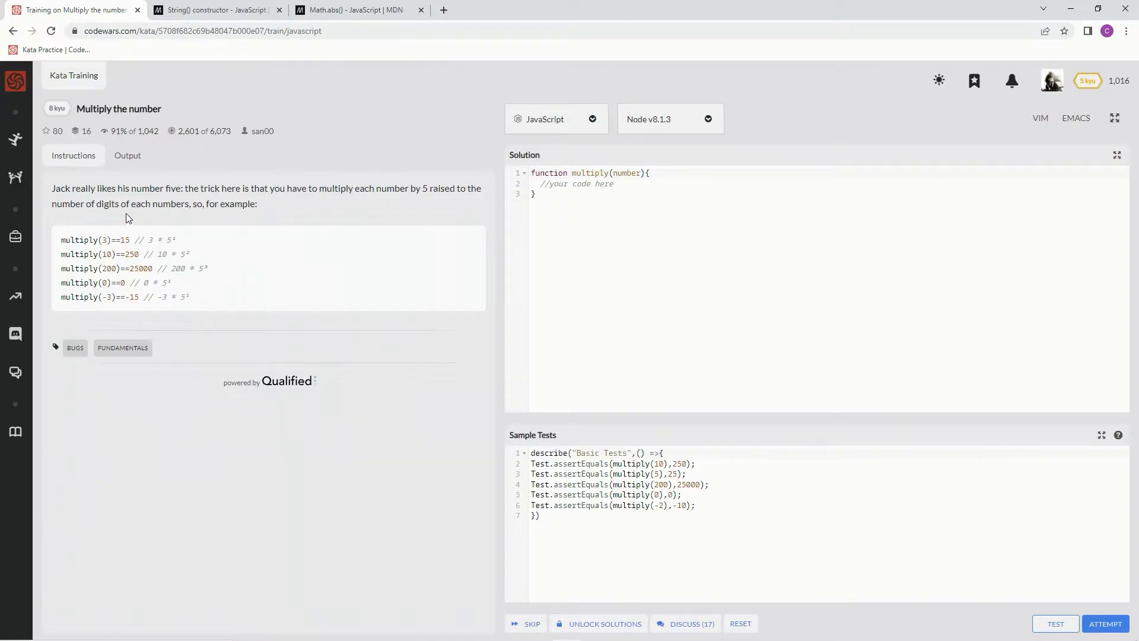
{"action": "mouse_move", "coordinate": [205, 216]}
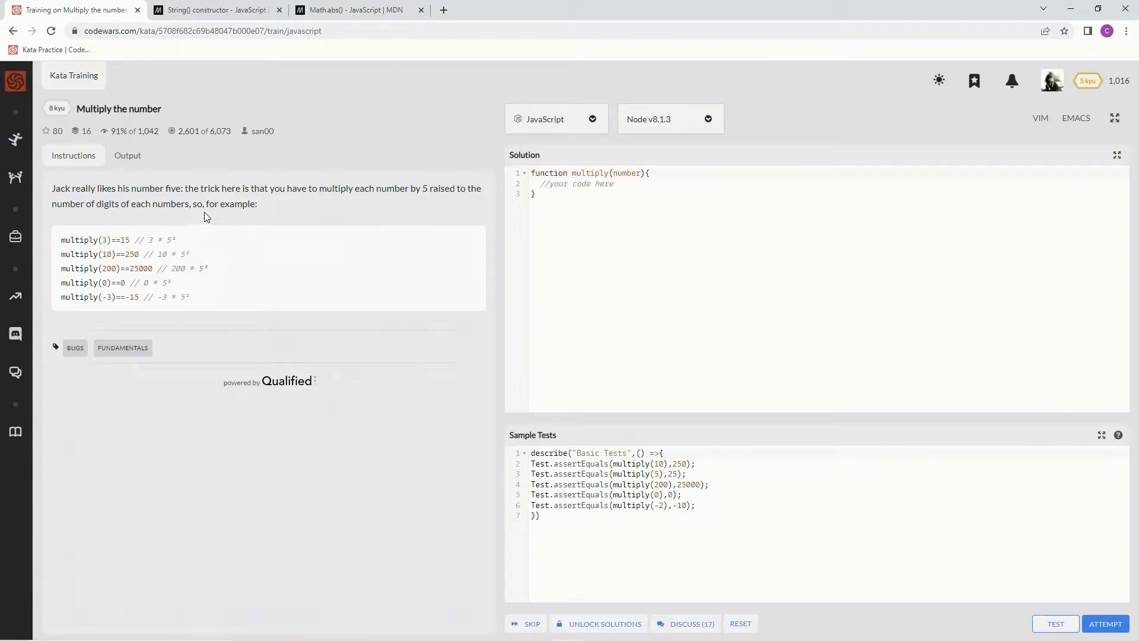
{"action": "mouse_move", "coordinate": [376, 322]}
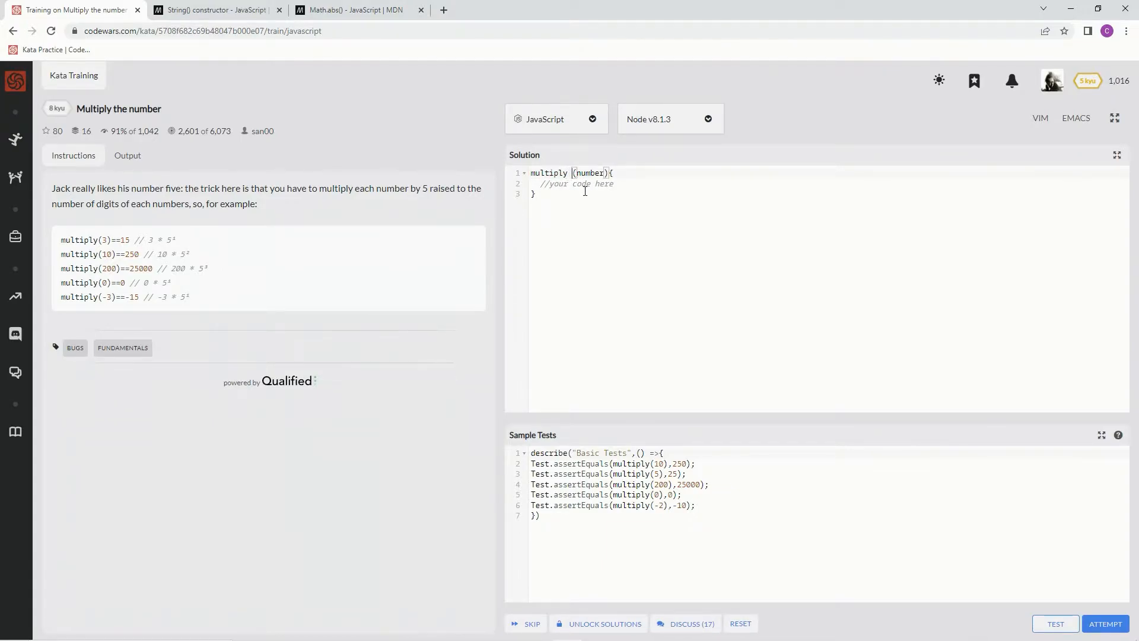
Step: Write the body as the arrow function 'multiply = number => 5 * number'
{"action": "type", "text": "="}
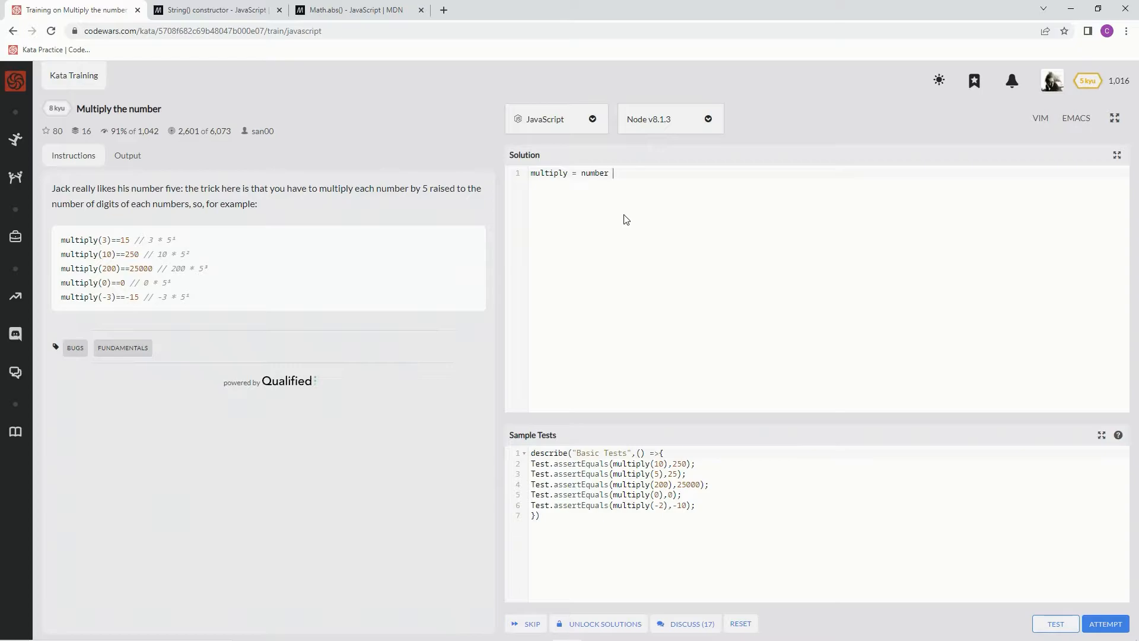
{"action": "type", "text": "="}
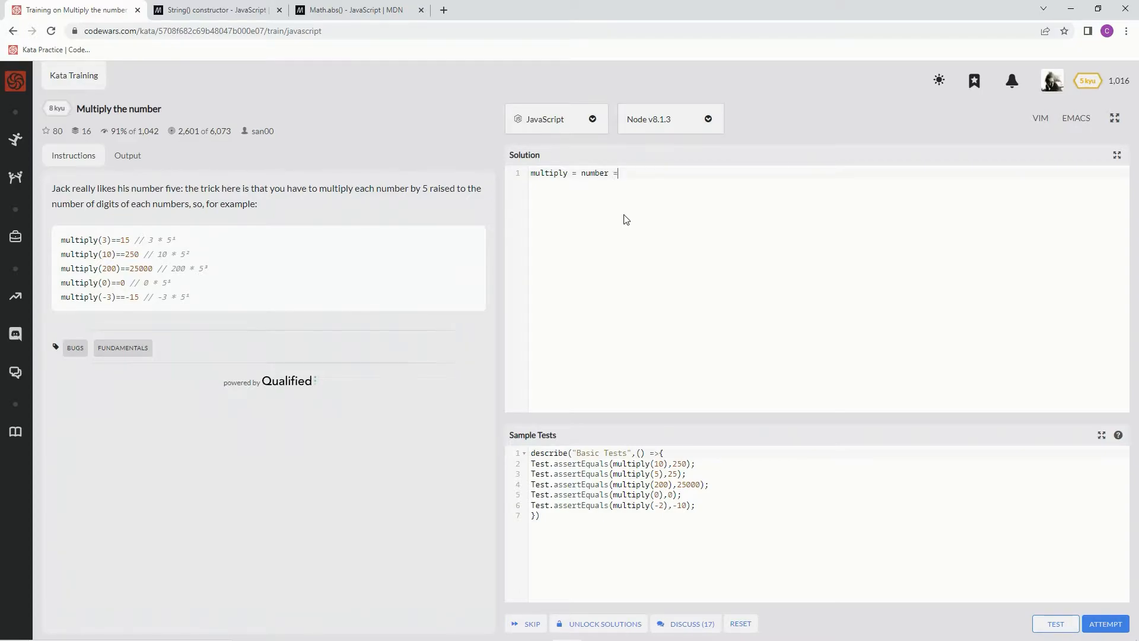
{"action": "type", "text": ">"}
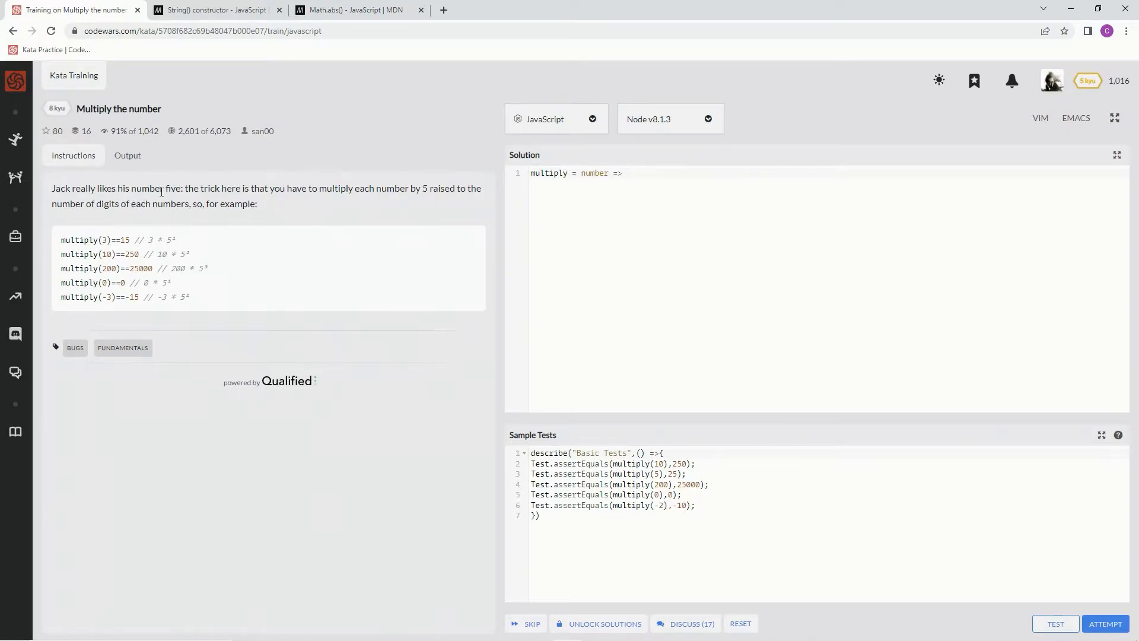
{"action": "type", "text": "5"}
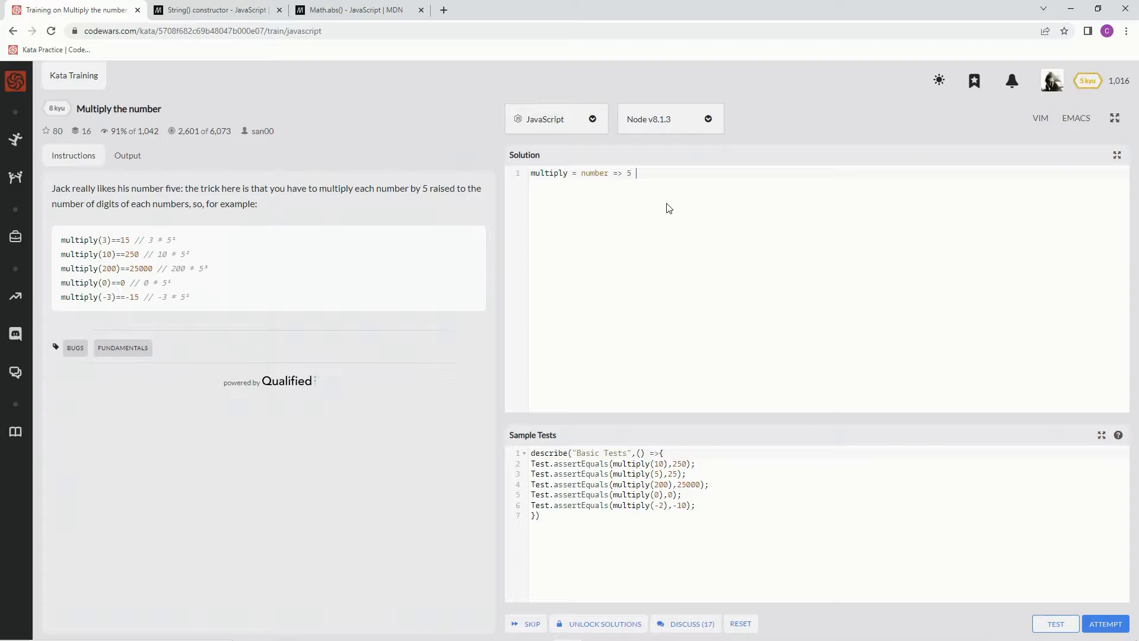
{"action": "type", "text": "*"}
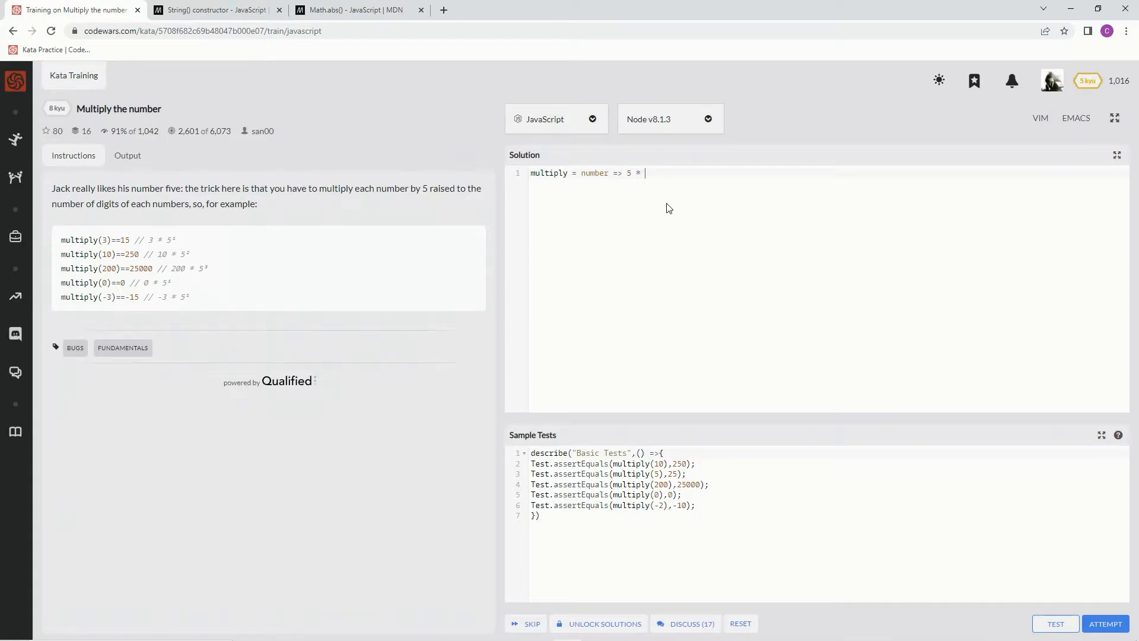
{"action": "type", "text": "number"}
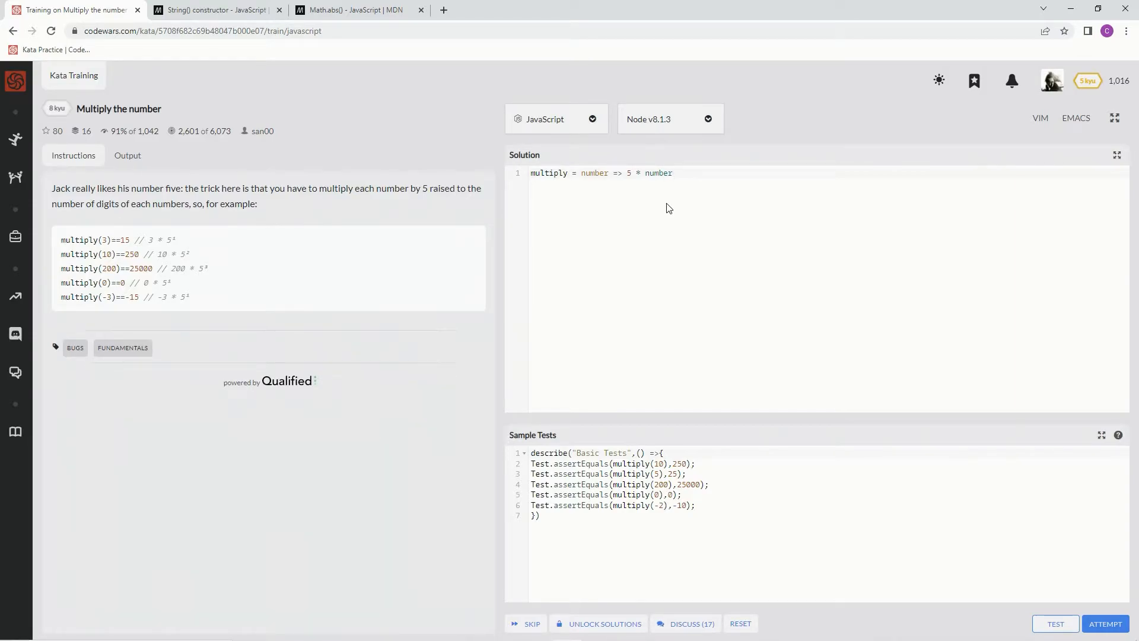
Step: Change the expression to 'number * 5 ** String()' with the exponent still unfinished
{"action": "left_click", "coordinate": [671, 173]}
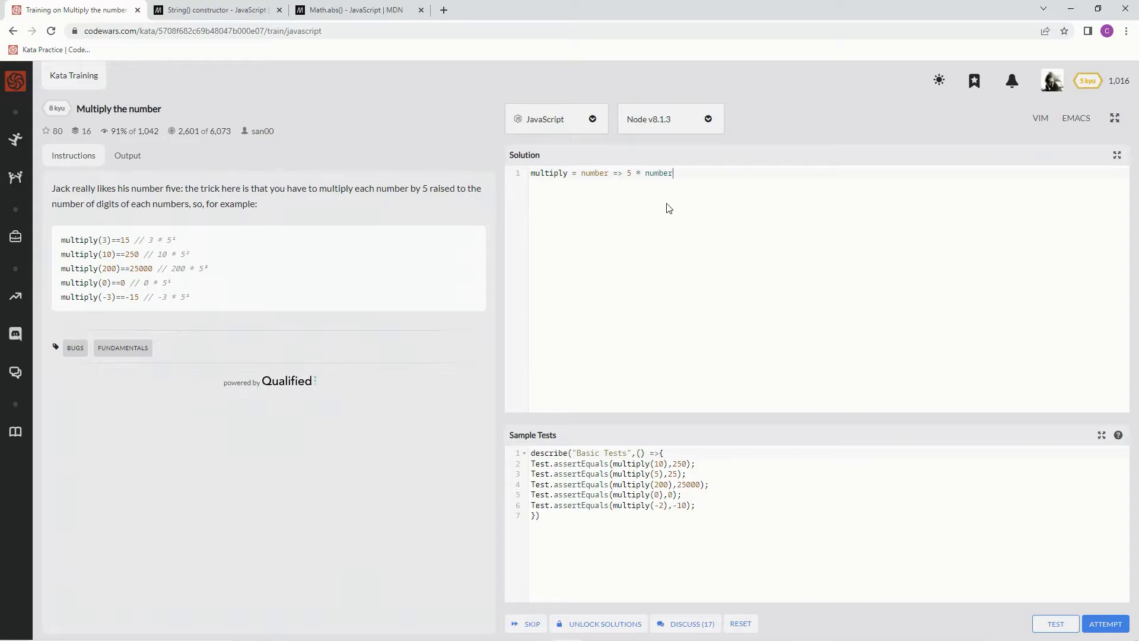
{"action": "key", "text": "Backspace"}
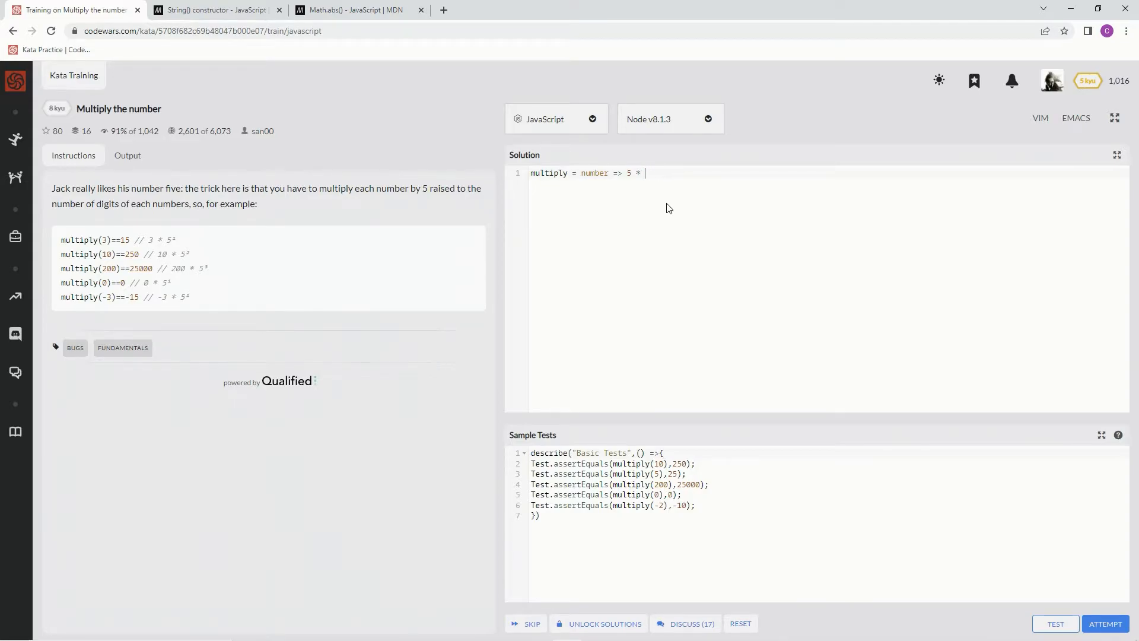
{"action": "type", "text": "number"}
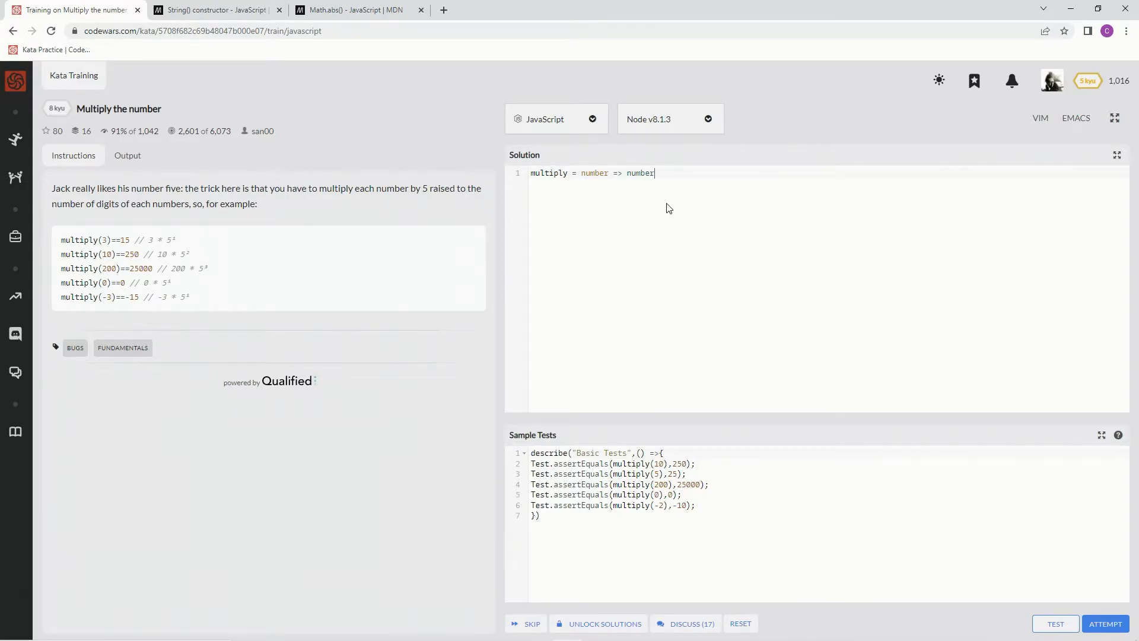
{"action": "type", "text": "*"}
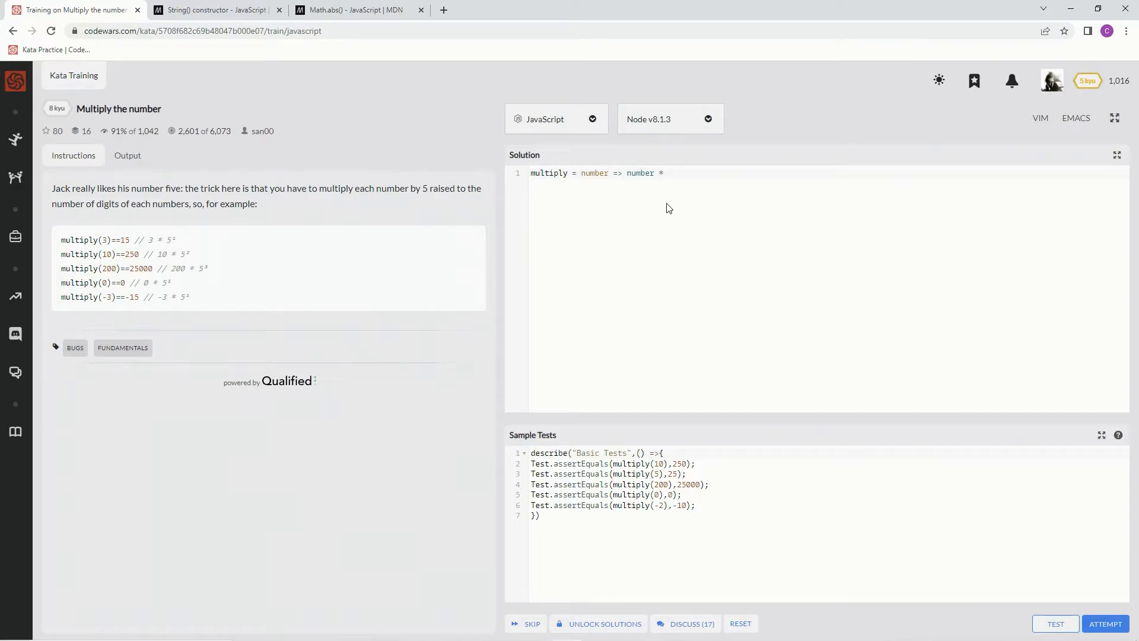
{"action": "type", "text": "5 **"}
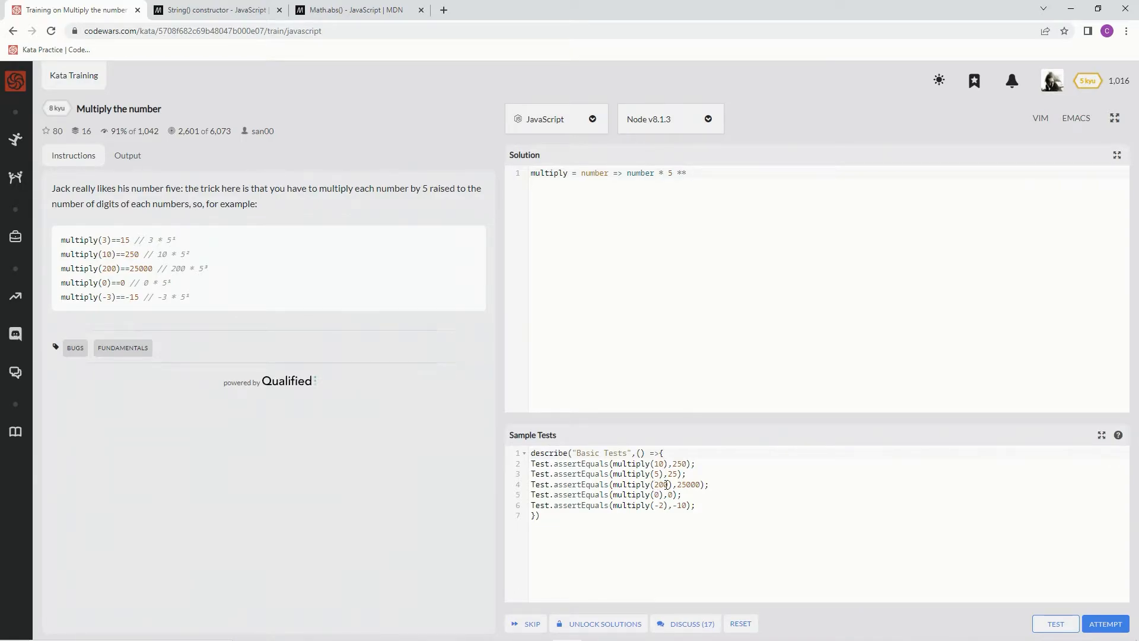
{"action": "mouse_move", "coordinate": [774, 366]}
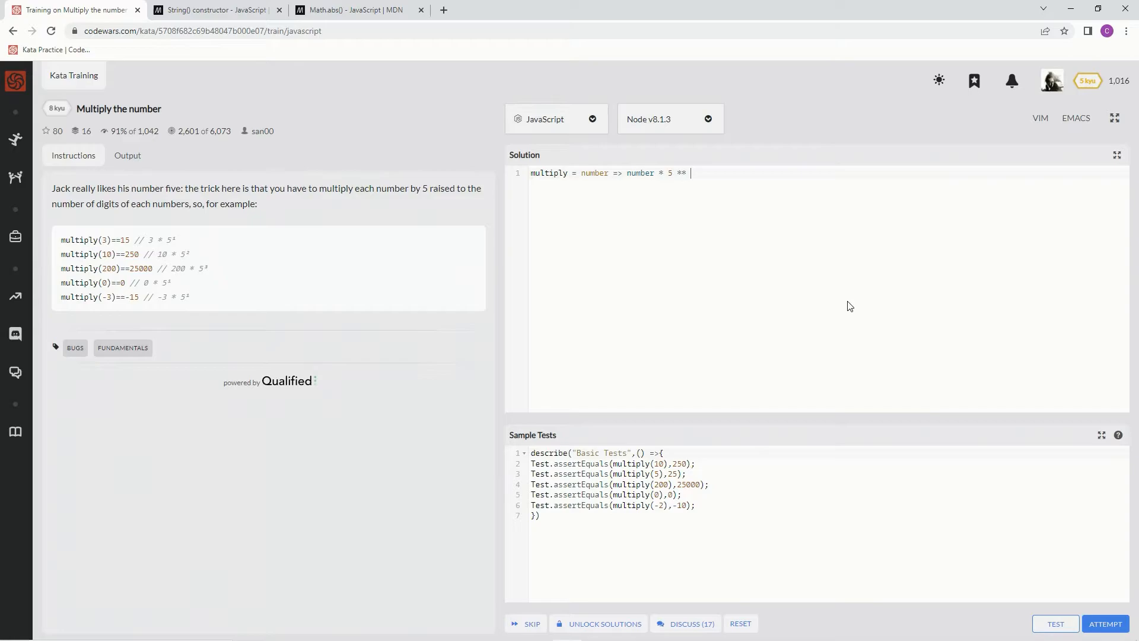
{"action": "type", "text": "String"}
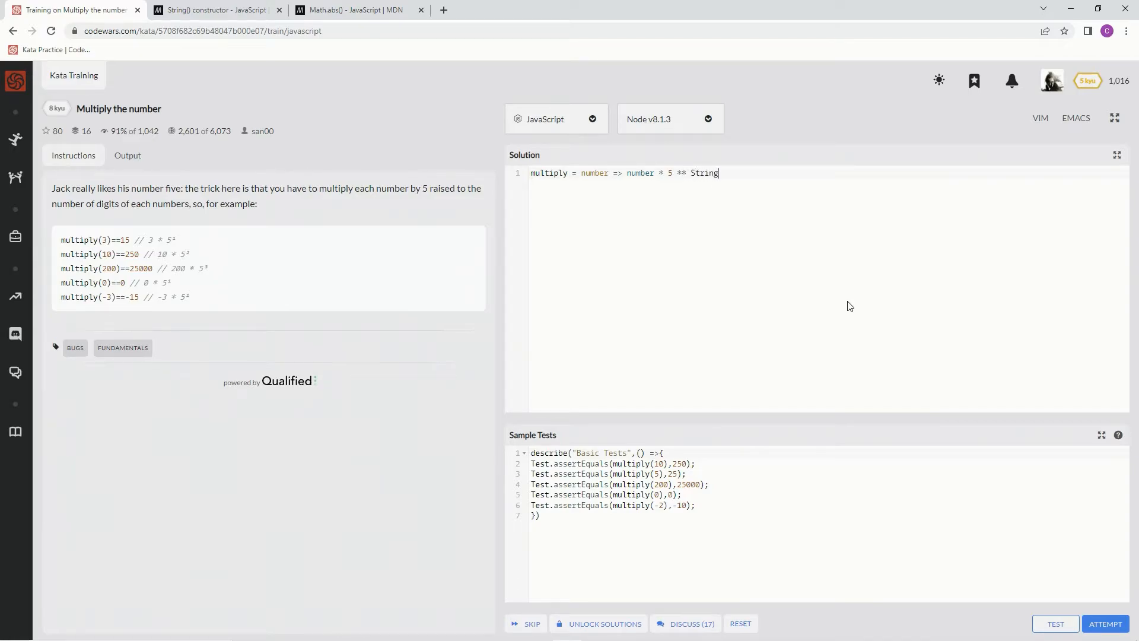
{"action": "type", "text": "()"}
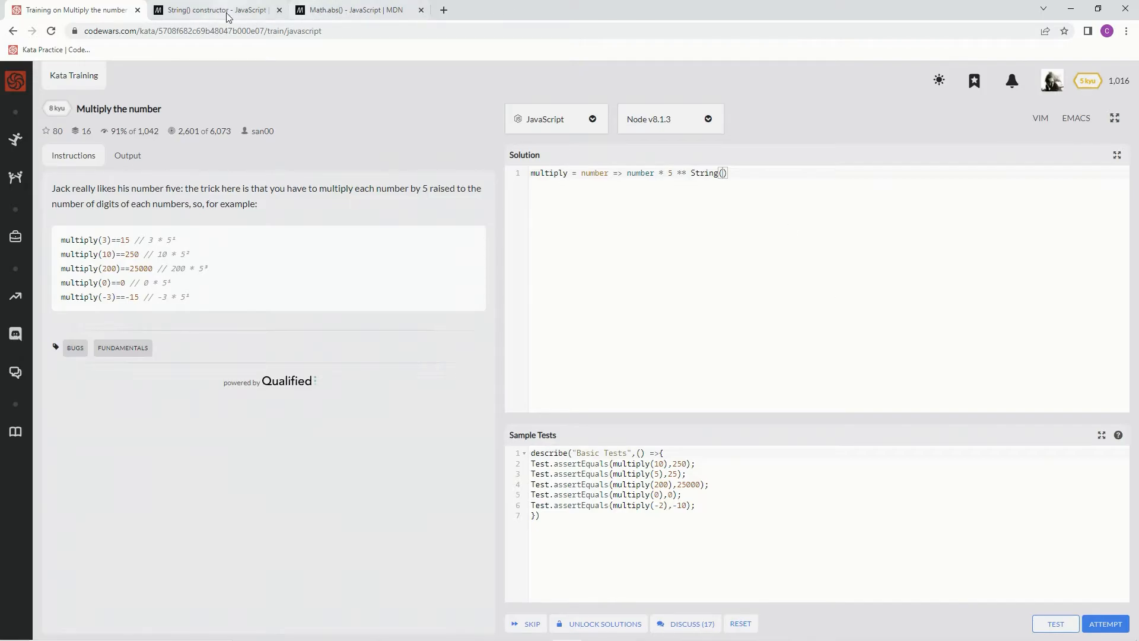
Step: Bring up the MDN String() constructor reference page in the browser
{"action": "left_click", "coordinate": [212, 9]}
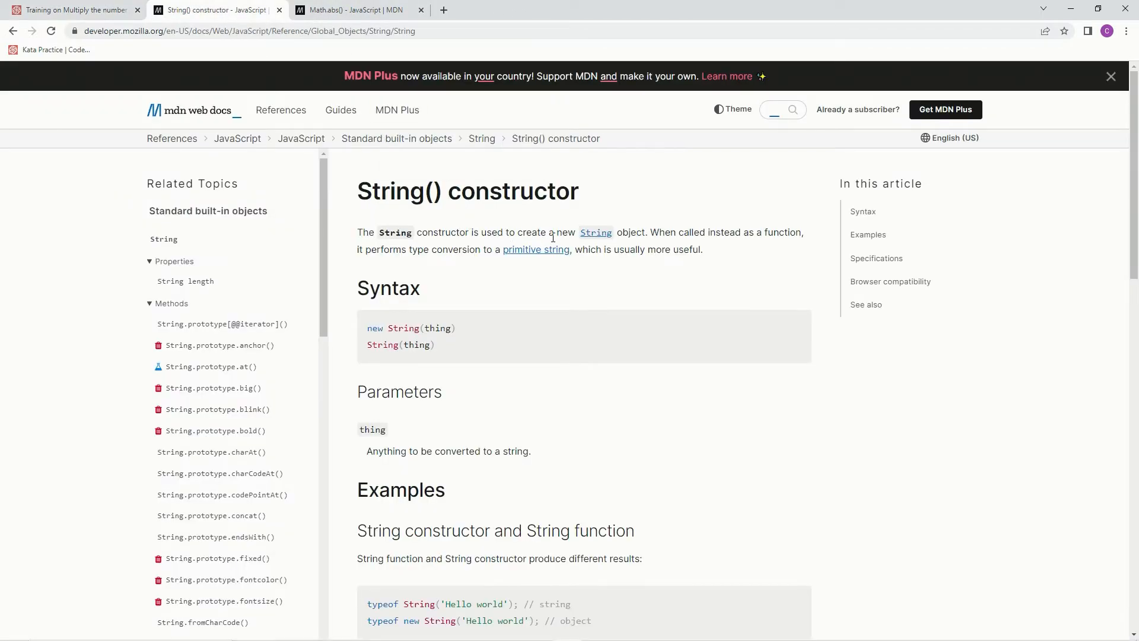
{"action": "mouse_move", "coordinate": [735, 239]}
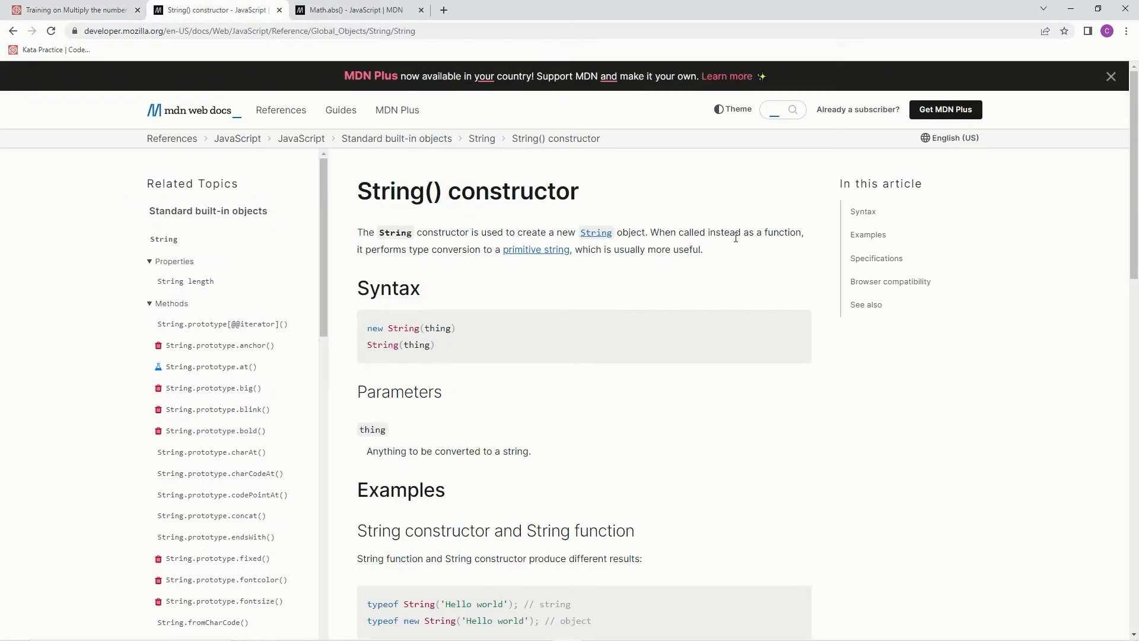
{"action": "mouse_move", "coordinate": [478, 267]}
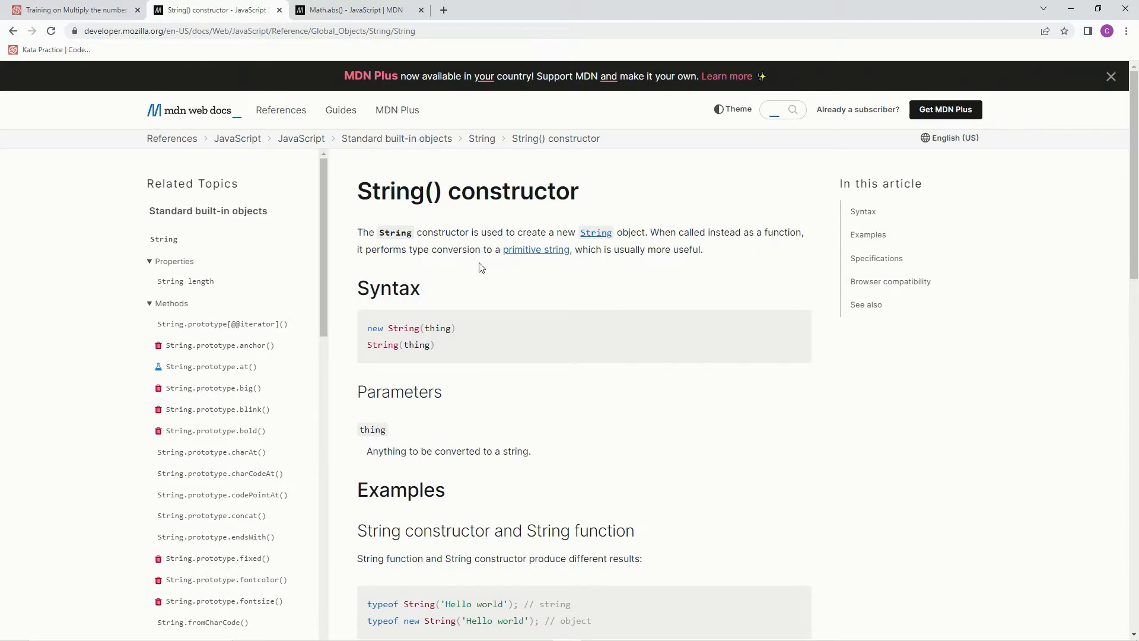
{"action": "mouse_move", "coordinate": [439, 251]}
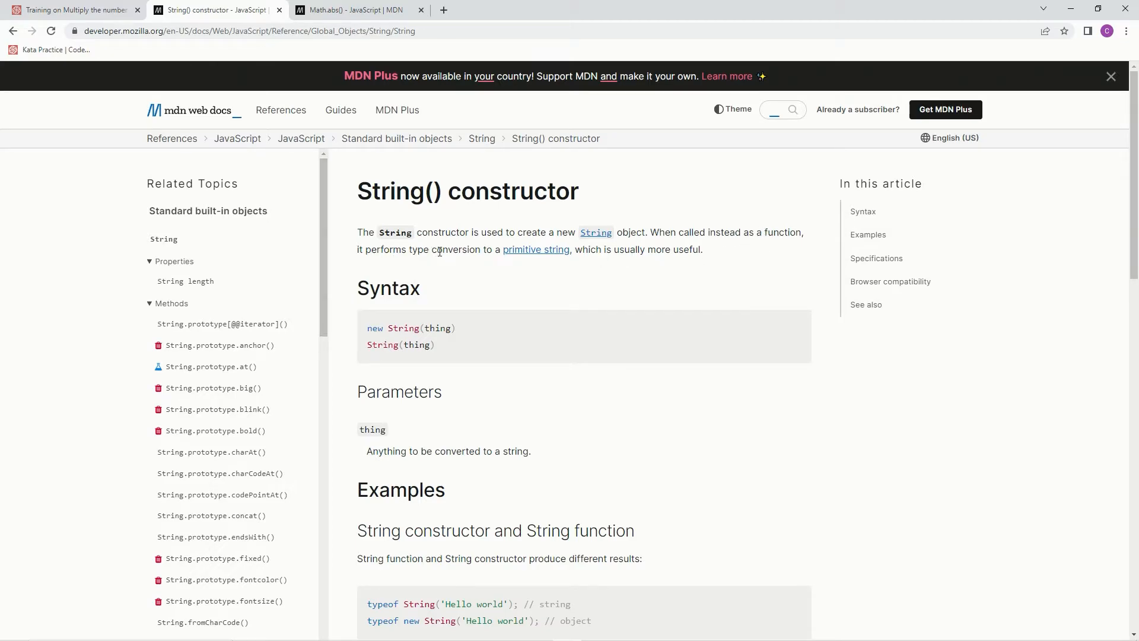
{"action": "mouse_move", "coordinate": [522, 260]}
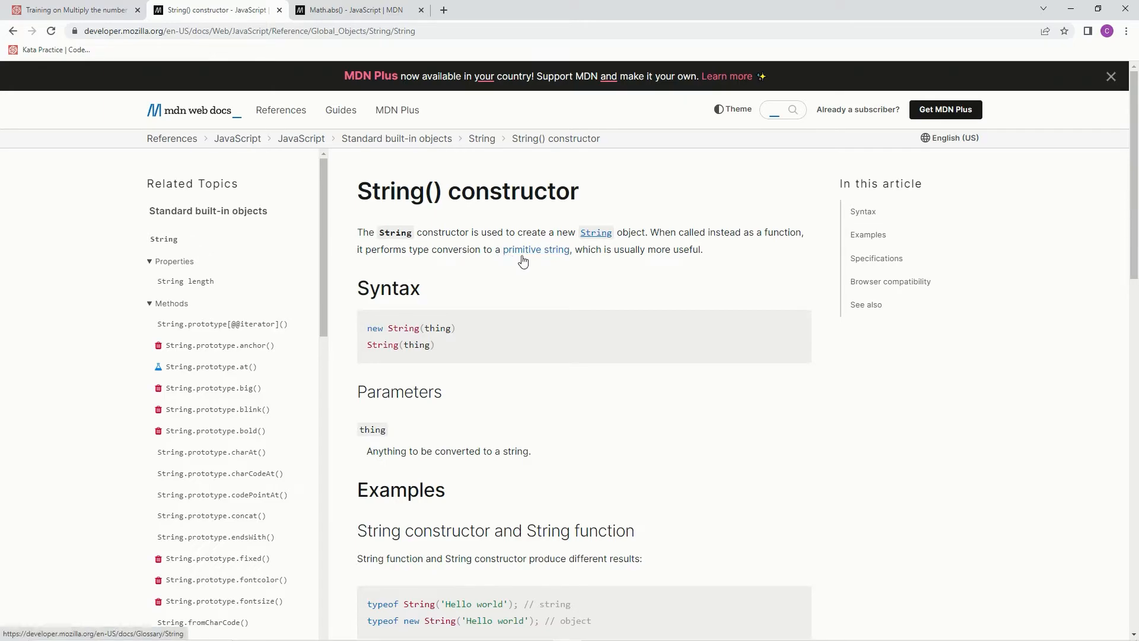
{"action": "mouse_move", "coordinate": [105, 13]}
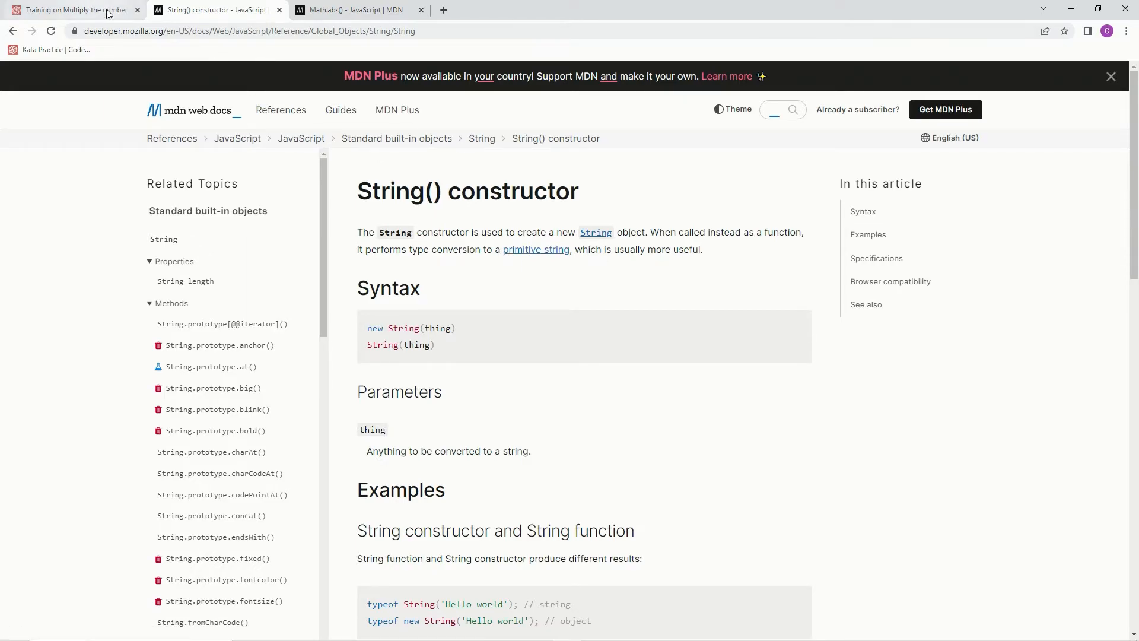
Step: Return to the kata and pass number into String(), giving 'number * 5 ** String(number)'
{"action": "left_click", "coordinate": [68, 10]}
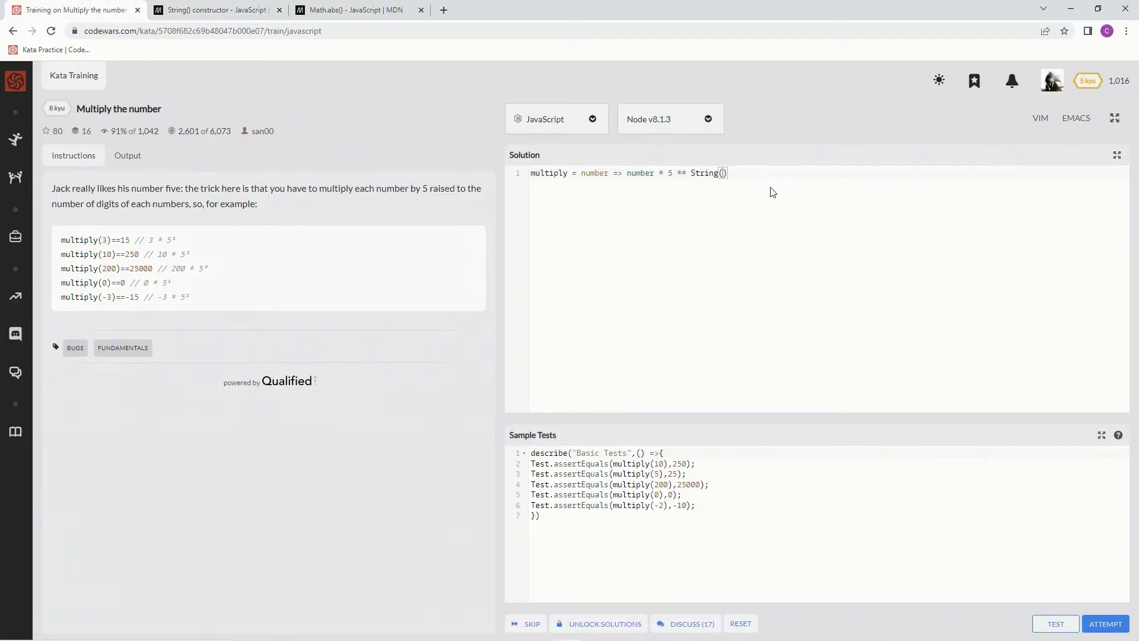
{"action": "type", "text": "numb"}
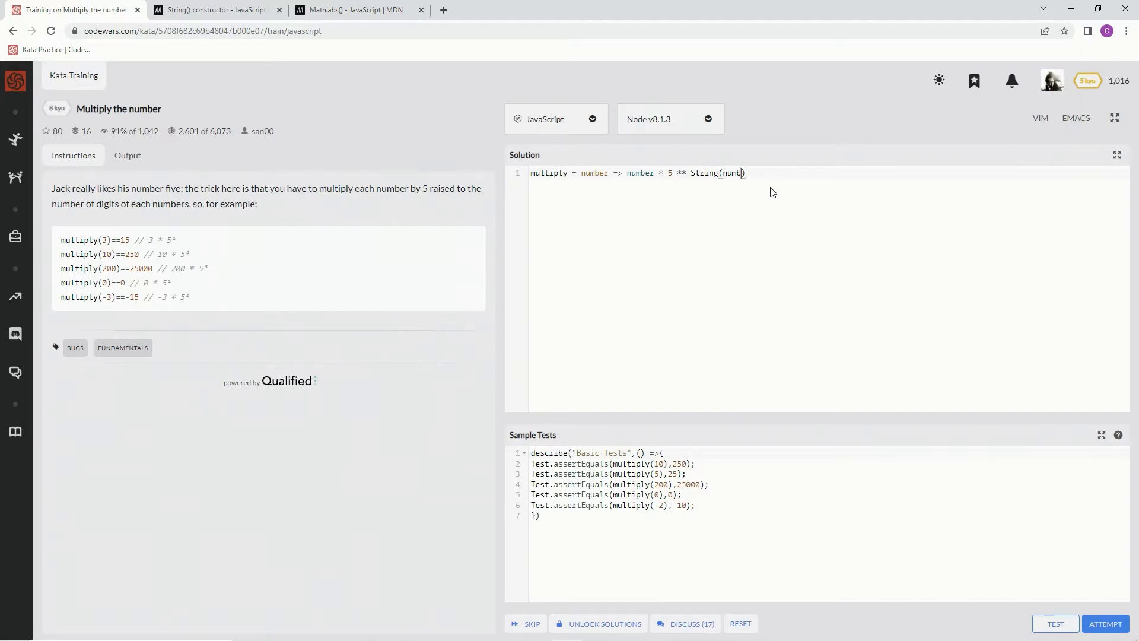
{"action": "type", "text": "er"}
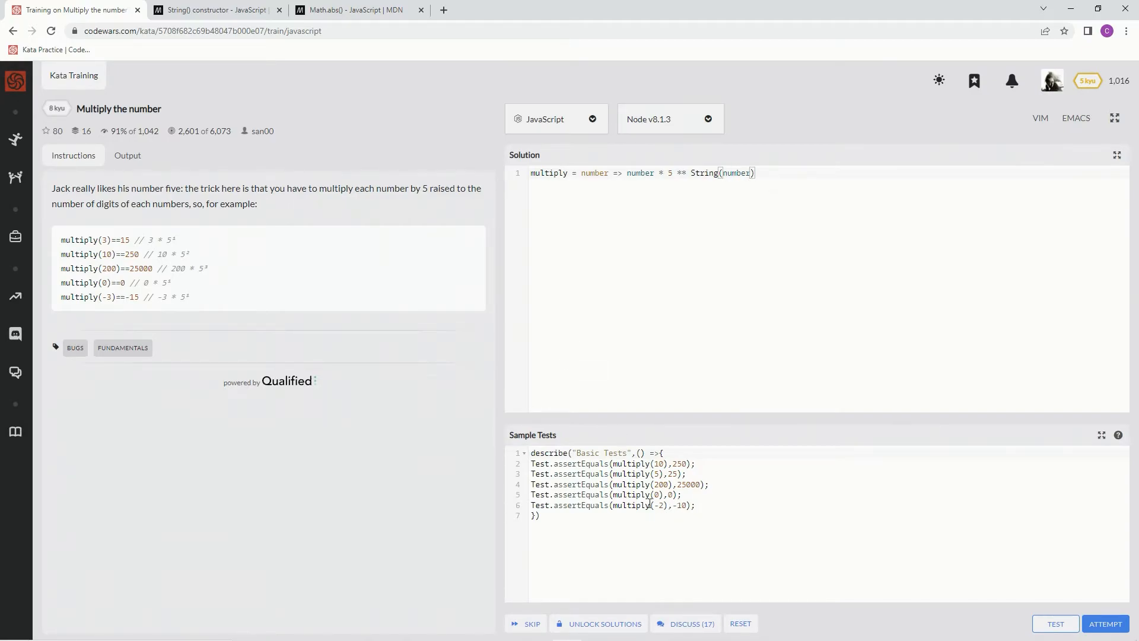
{"action": "mouse_move", "coordinate": [857, 297]}
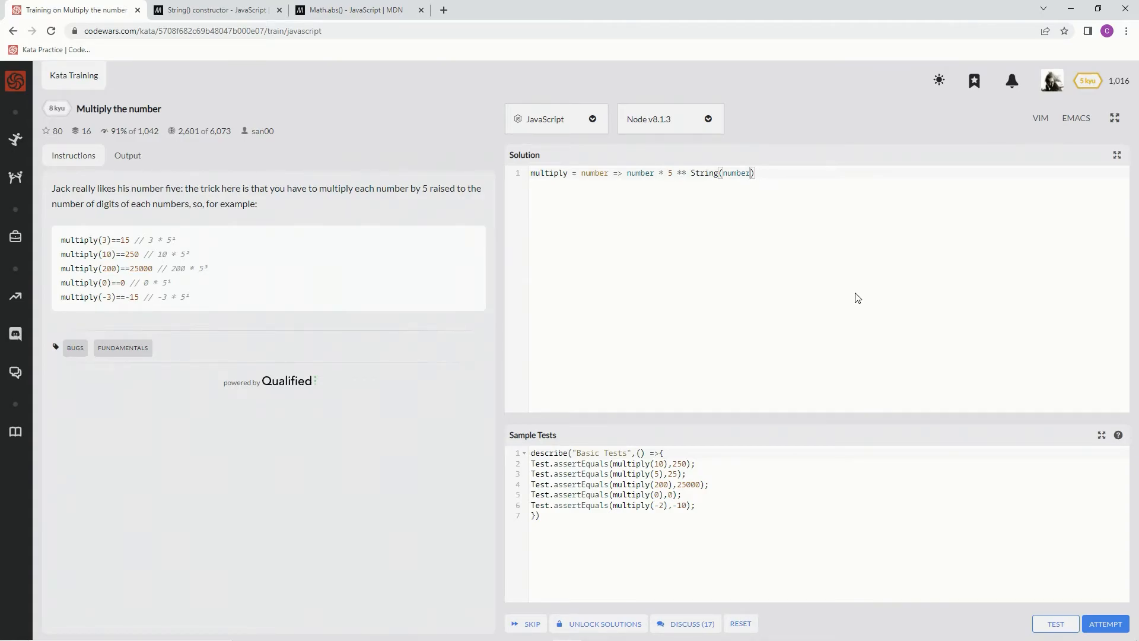
{"action": "mouse_move", "coordinate": [705, 201]}
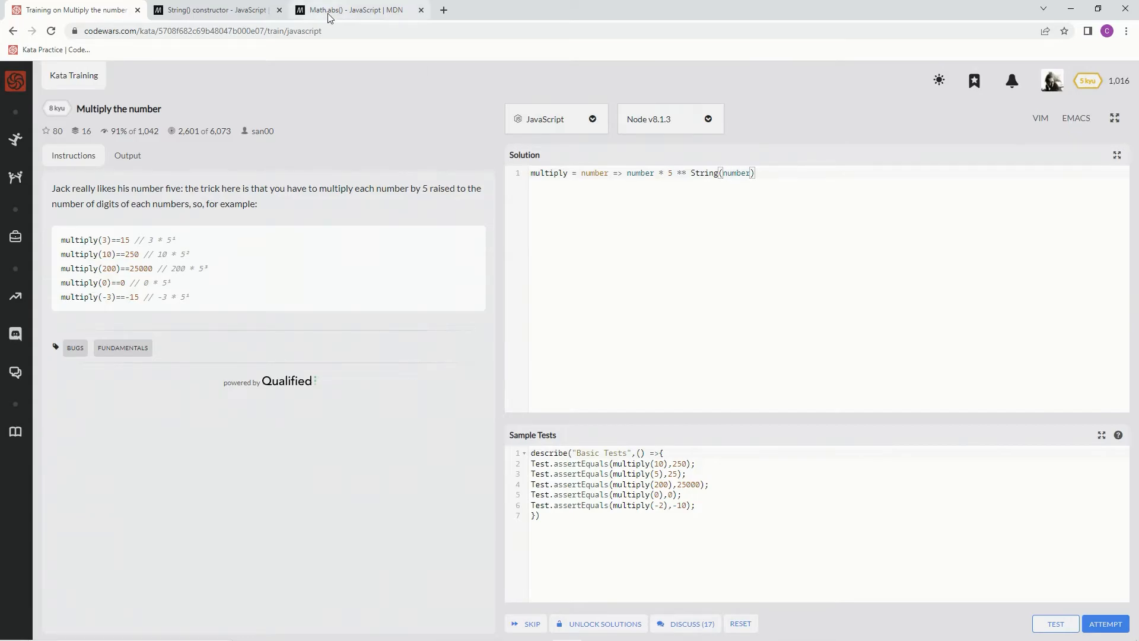
{"action": "left_click", "coordinate": [352, 10]}
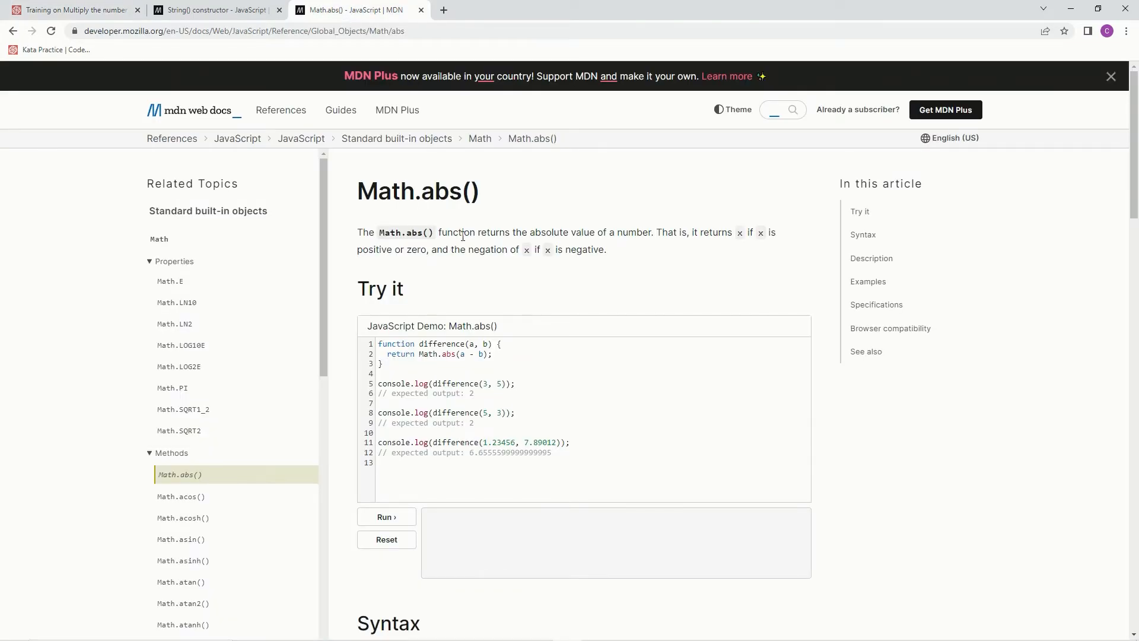
{"action": "mouse_move", "coordinate": [640, 240]}
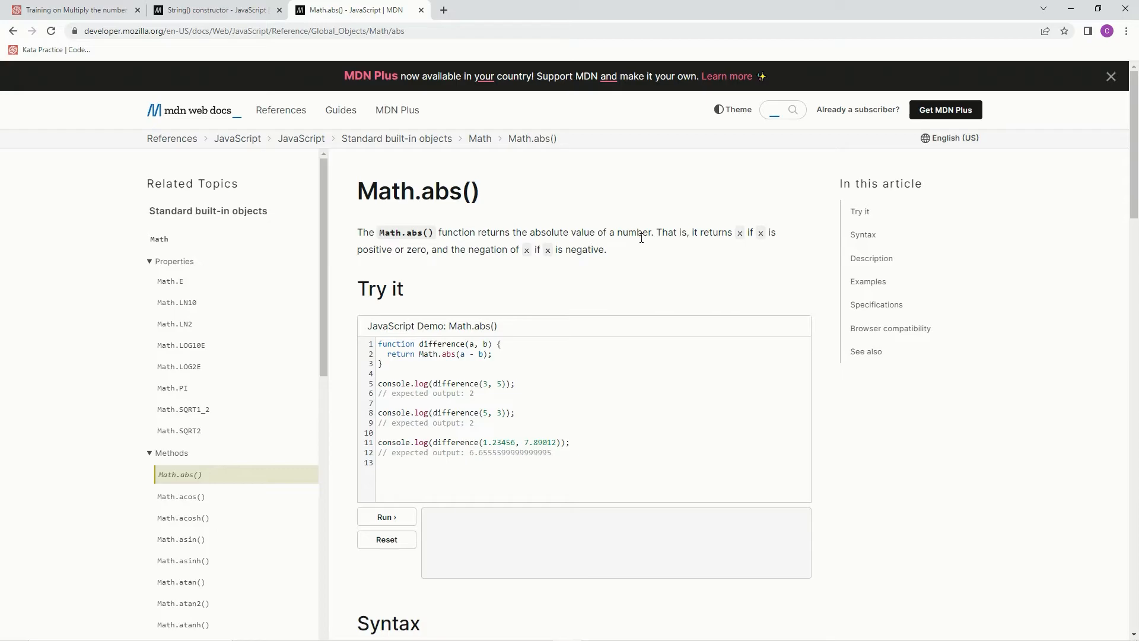
{"action": "mouse_move", "coordinate": [732, 244]}
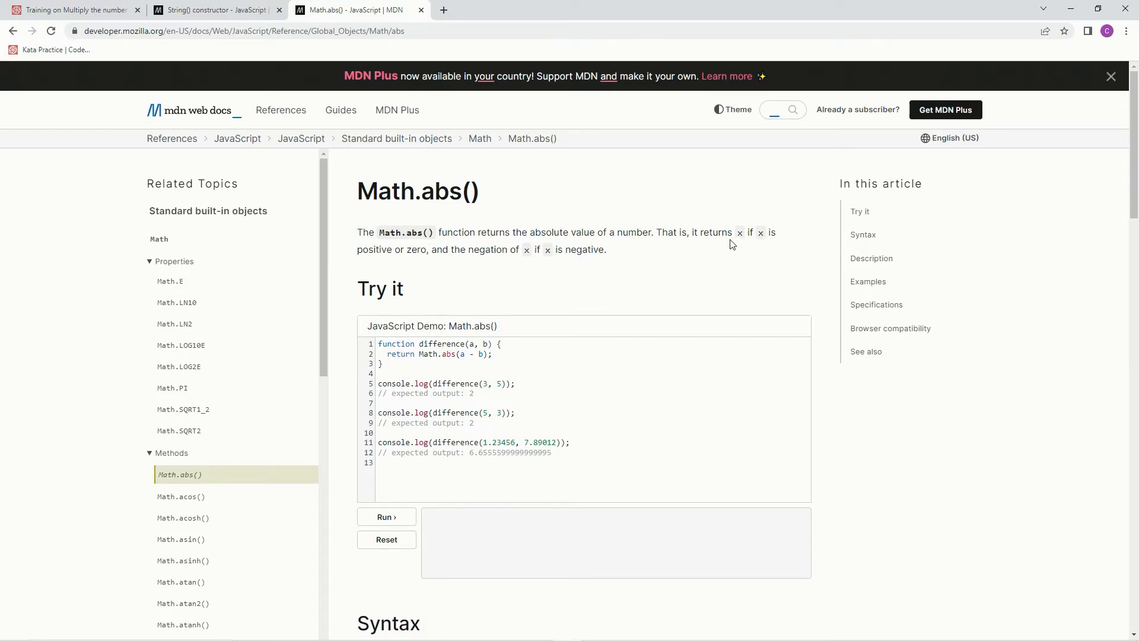
{"action": "mouse_move", "coordinate": [483, 249]}
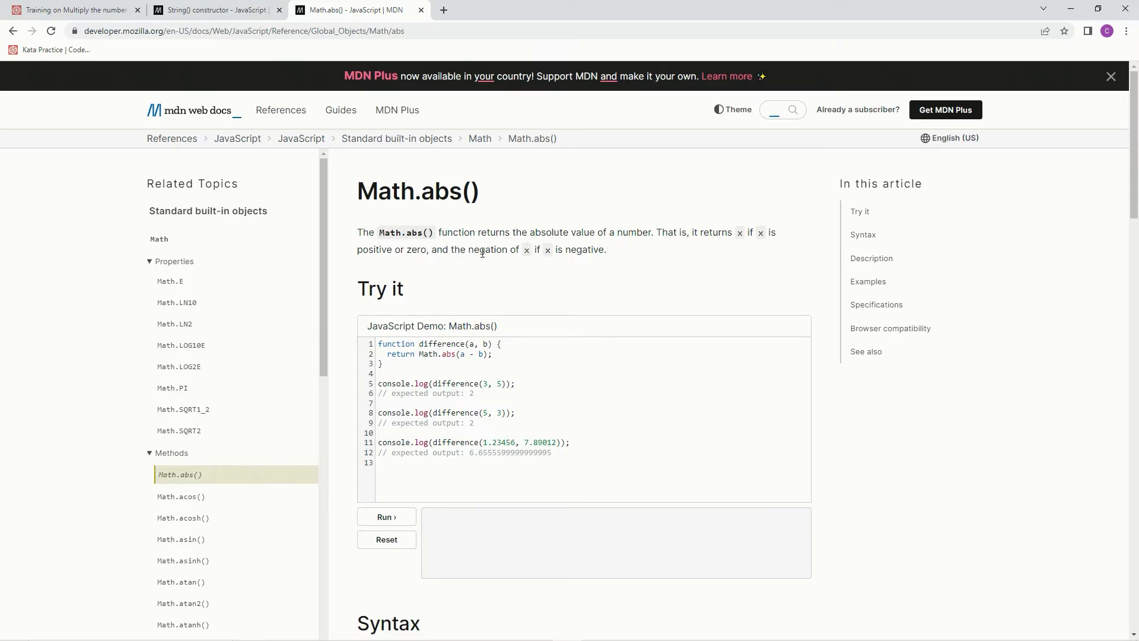
{"action": "left_click", "coordinate": [341, 109]}
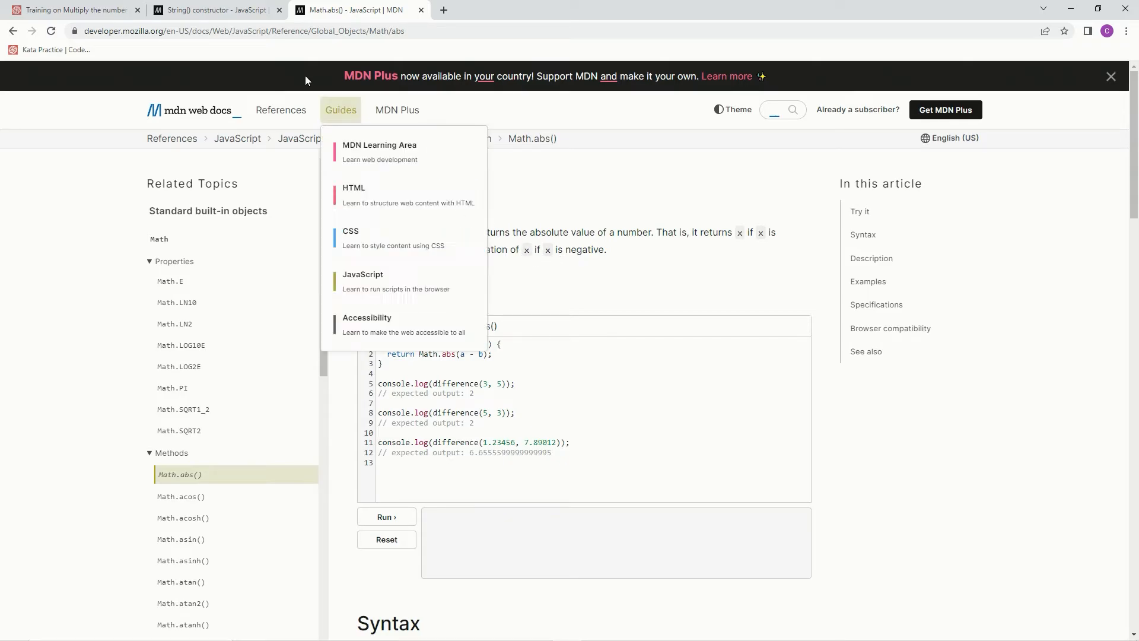
{"action": "left_click", "coordinate": [69, 10]}
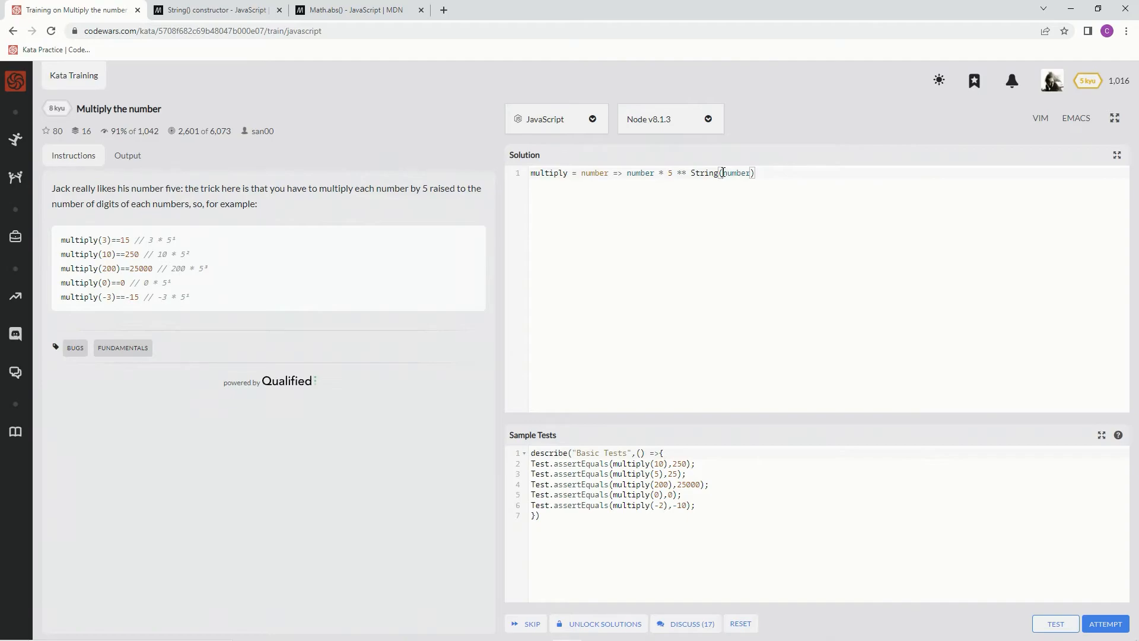
Step: Make the exponent 'String(Math.abs(number)).length', the digit count of the absolute value
{"action": "type", "text": "Math."}
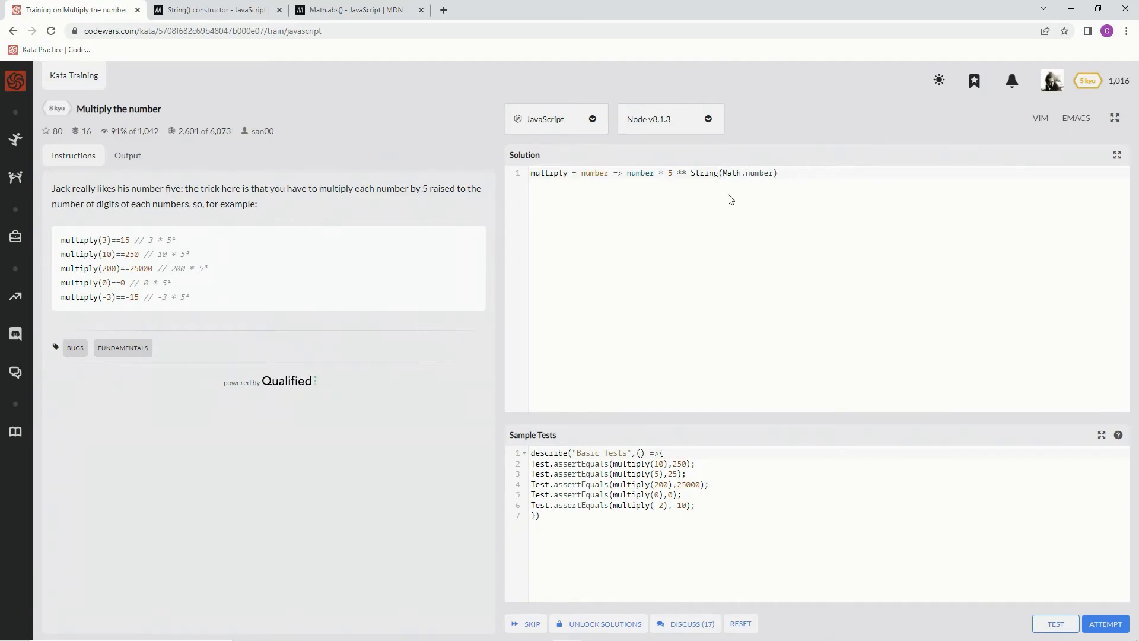
{"action": "type", "text": "abs("}
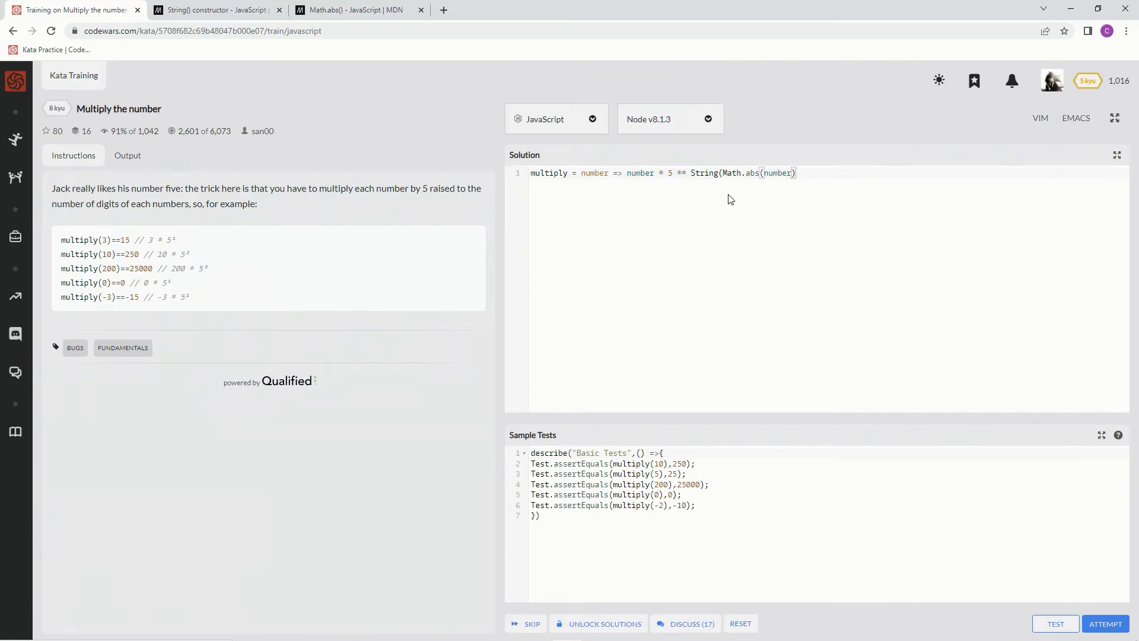
{"action": "type", "text": ")"}
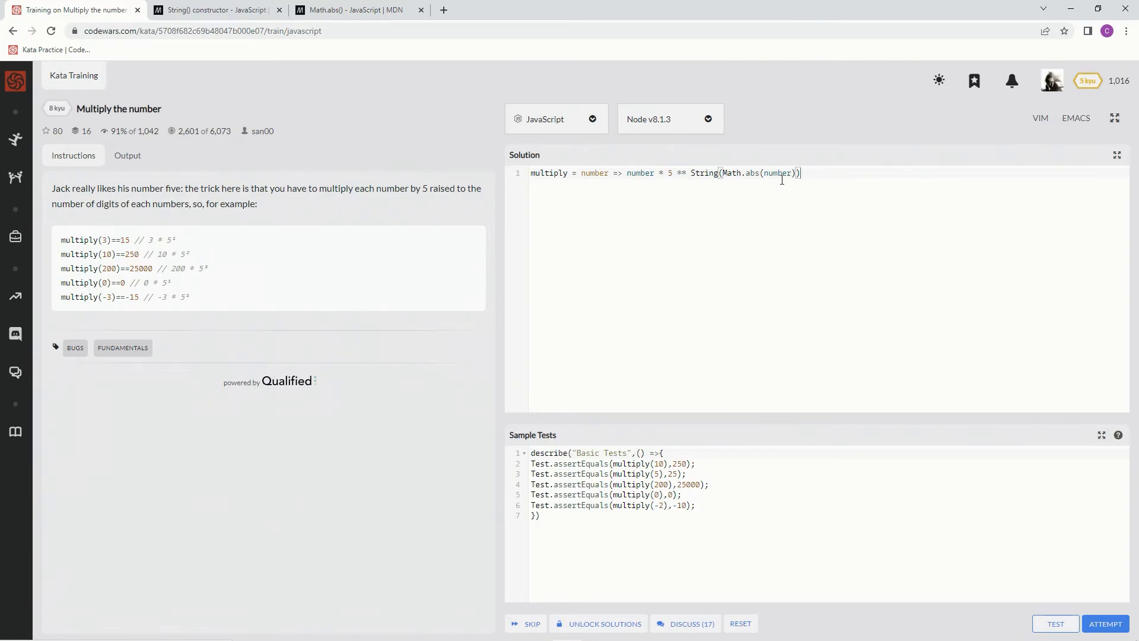
{"action": "type", "text": "."}
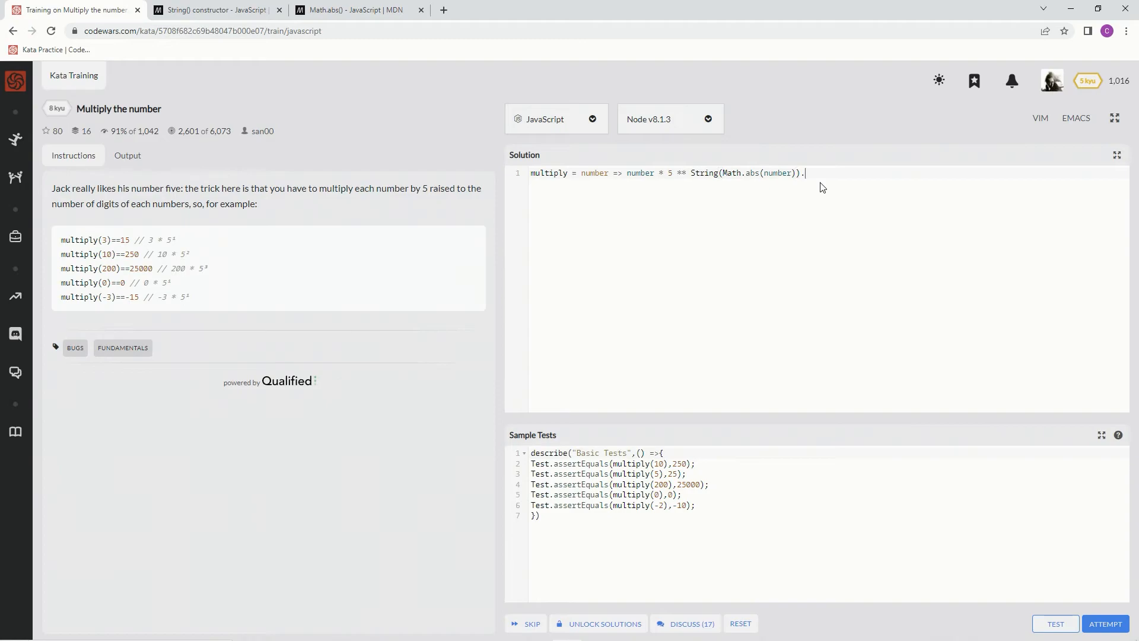
{"action": "type", "text": "length"}
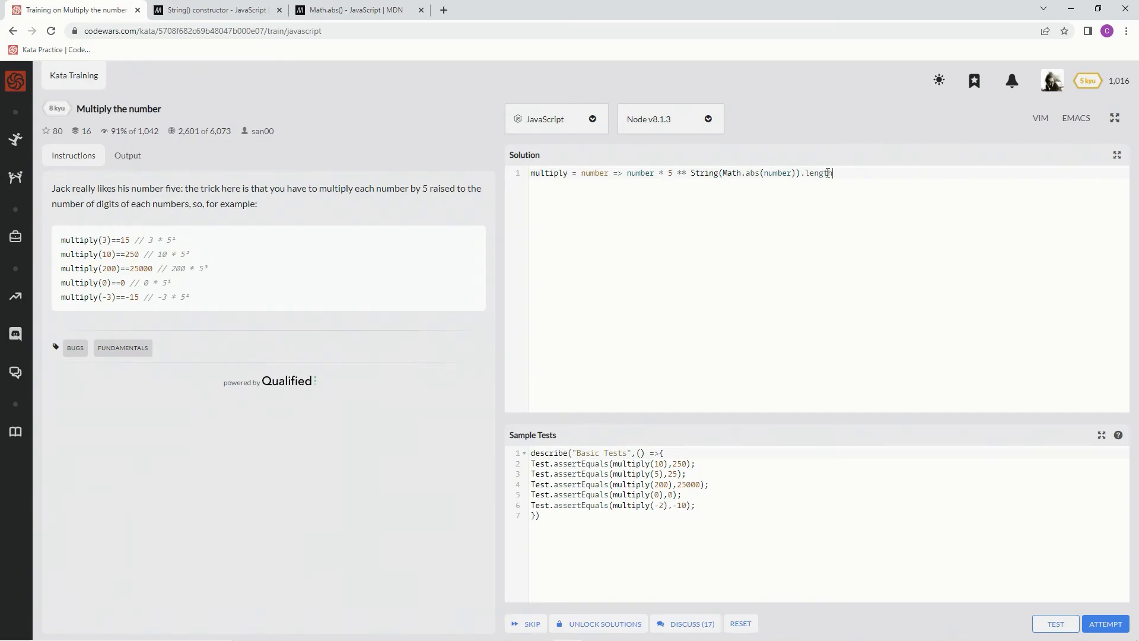
{"action": "mouse_move", "coordinate": [992, 550]}
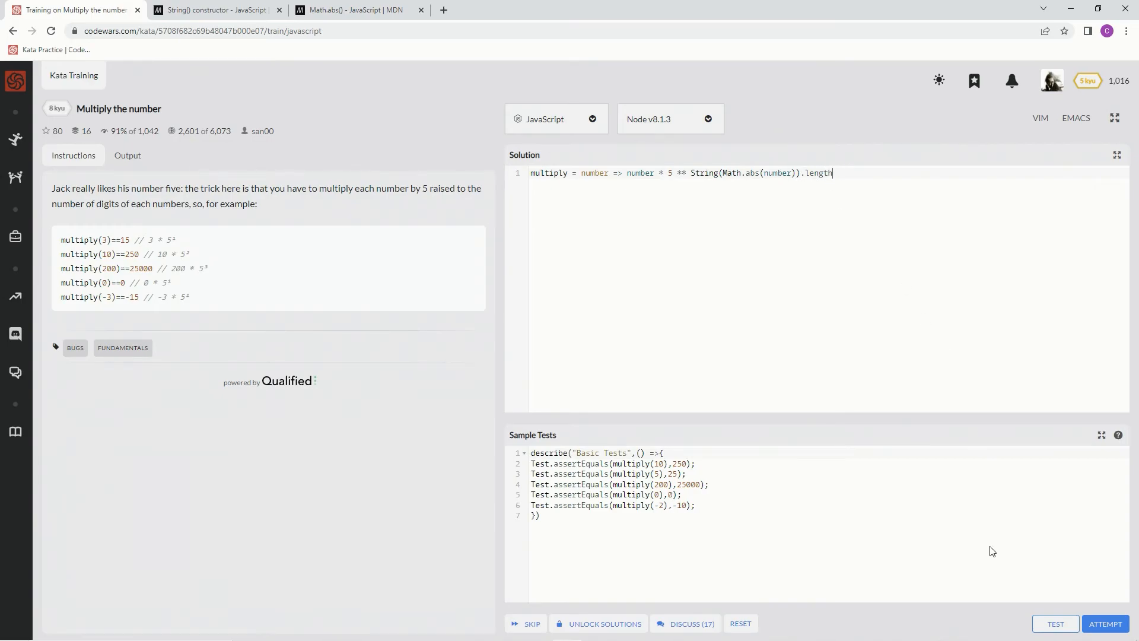
Step: Run sample and full tests, then submit the passing solution as final
{"action": "left_click", "coordinate": [1054, 622]}
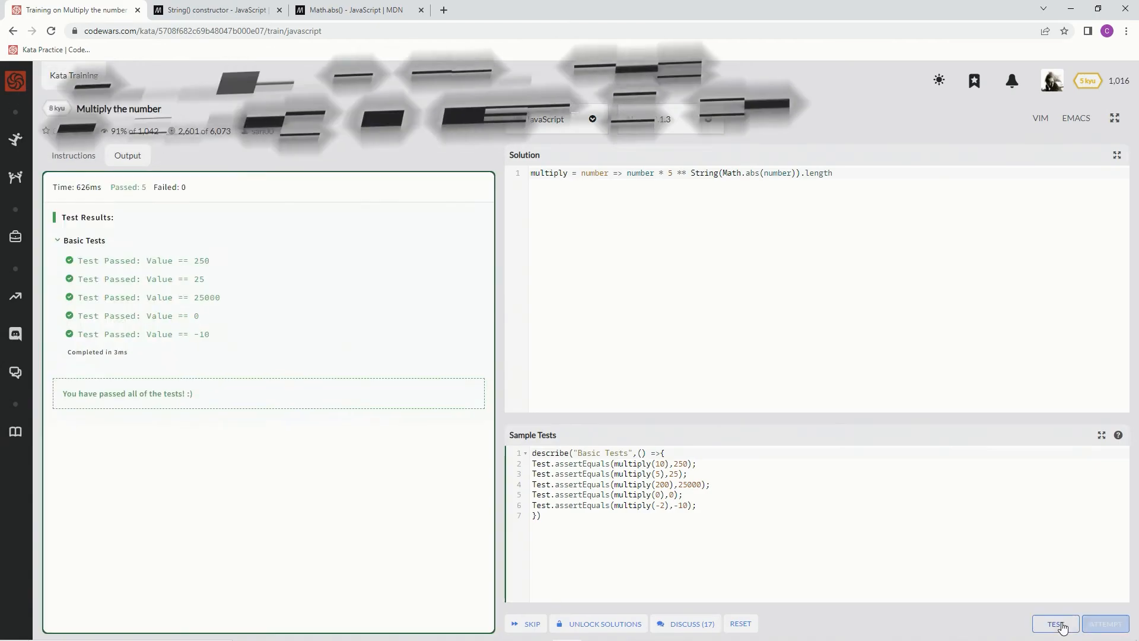
{"action": "left_click", "coordinate": [1104, 623]}
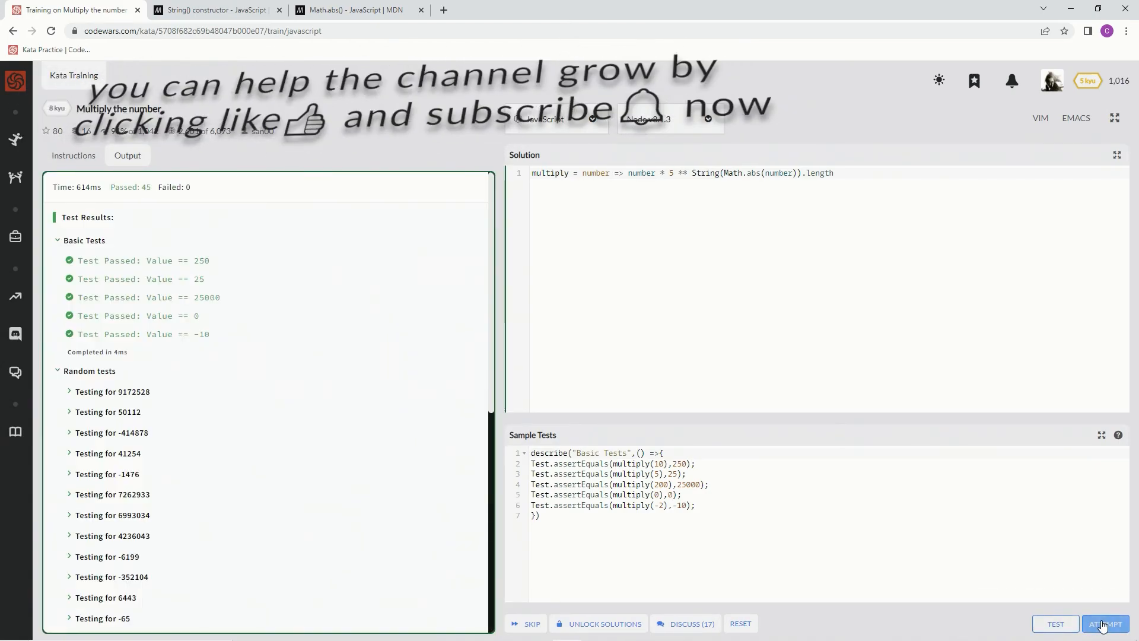
{"action": "left_click", "coordinate": [1105, 623]}
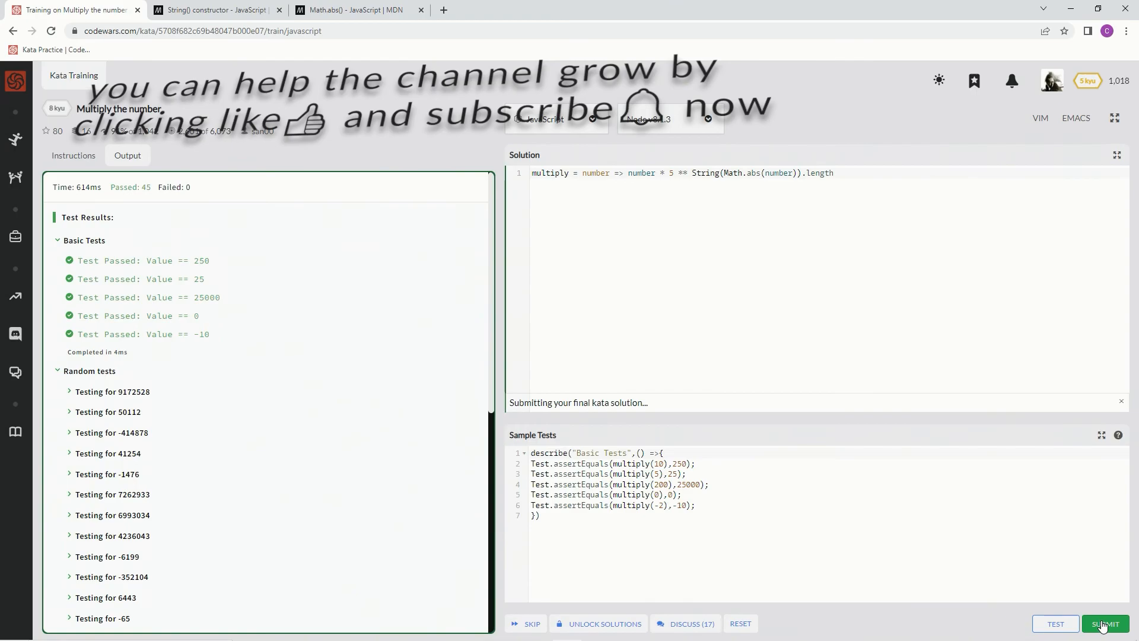
{"action": "left_click", "coordinate": [1105, 622]}
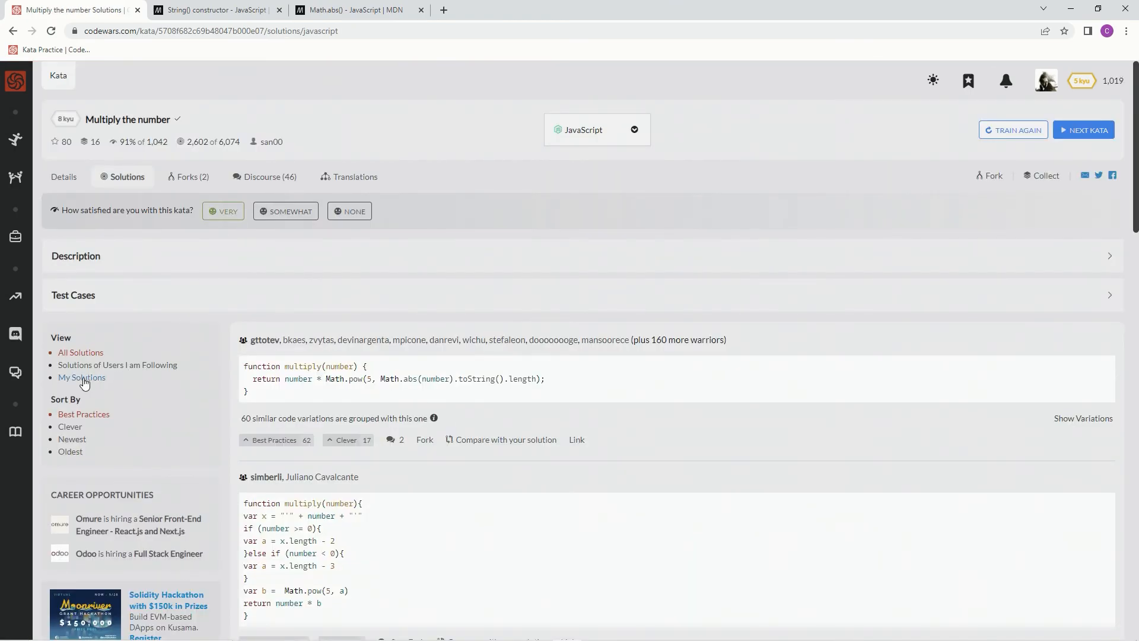
Step: Filter to My Solutions and upvote my solution as Best Practices
{"action": "left_click", "coordinate": [82, 377]}
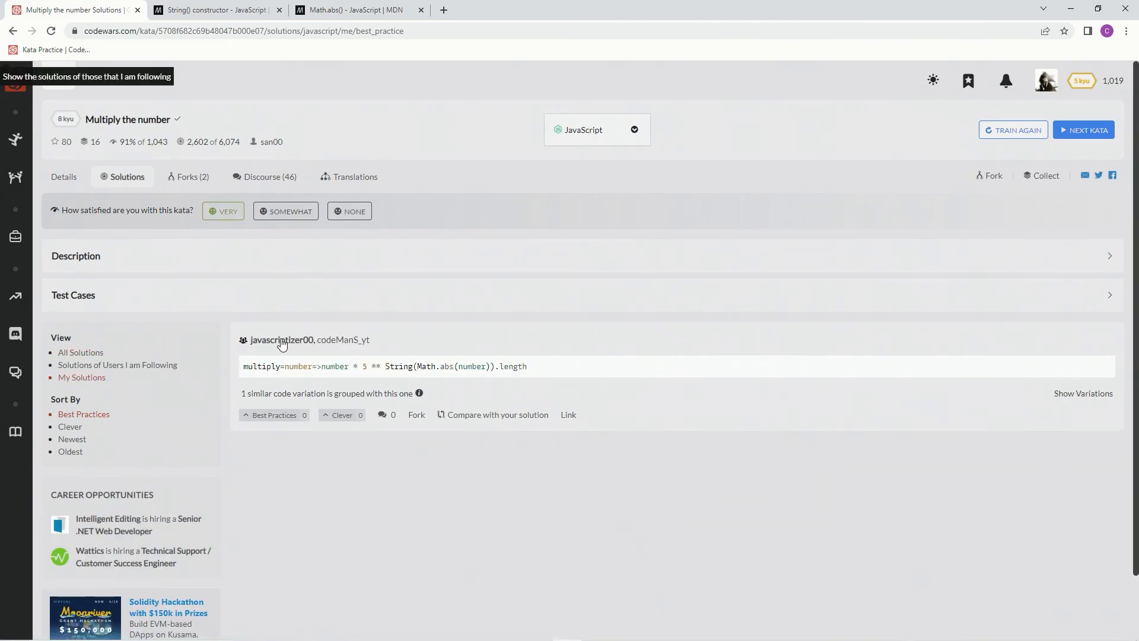
{"action": "mouse_move", "coordinate": [274, 415]}
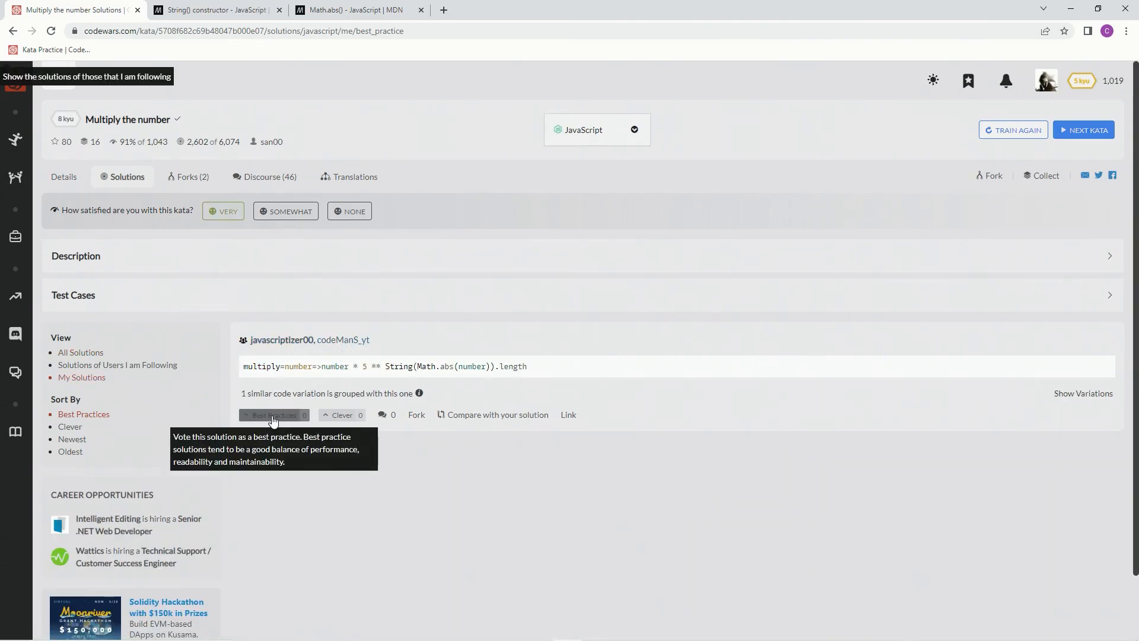
{"action": "left_click", "coordinate": [274, 415]}
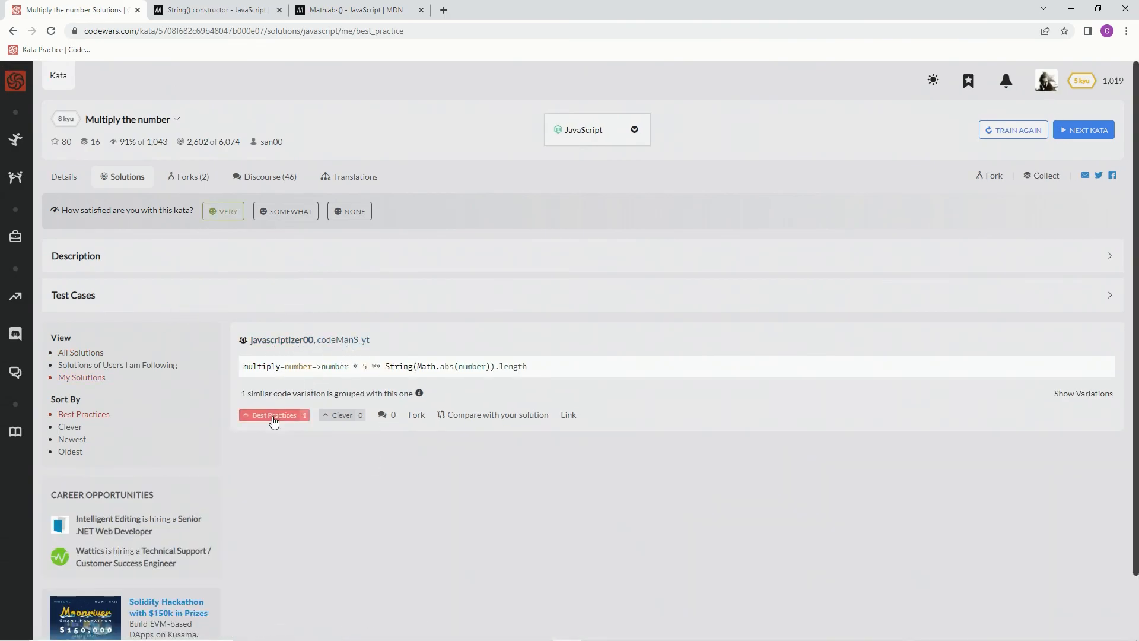